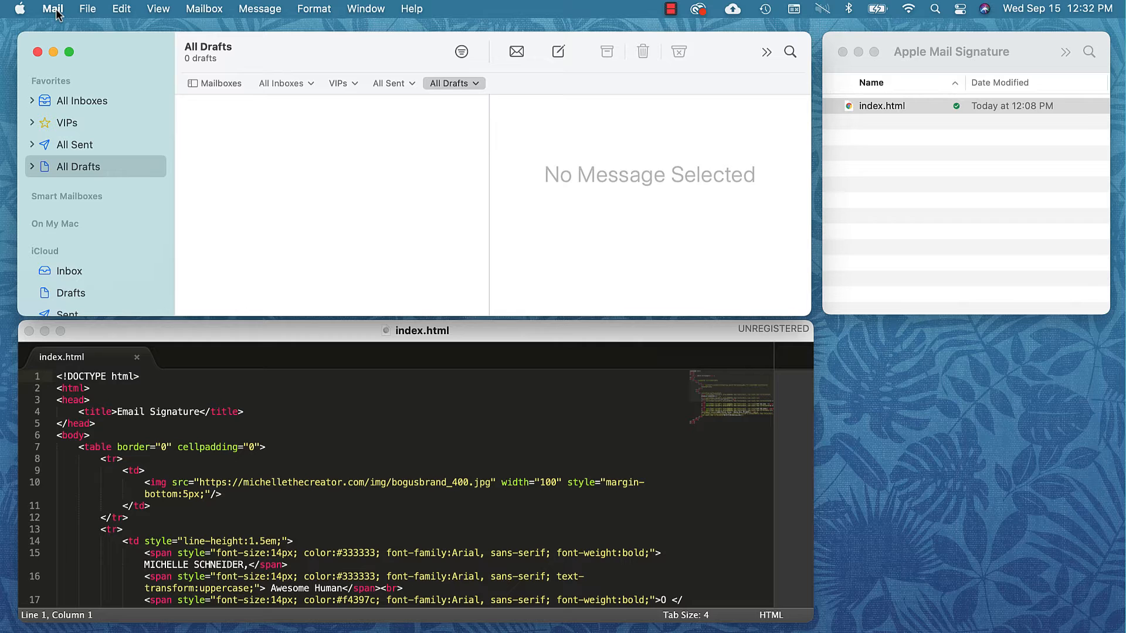
Bring up Mail's Signatures preferences for the Michellethecreator account.
left_click(52, 9)
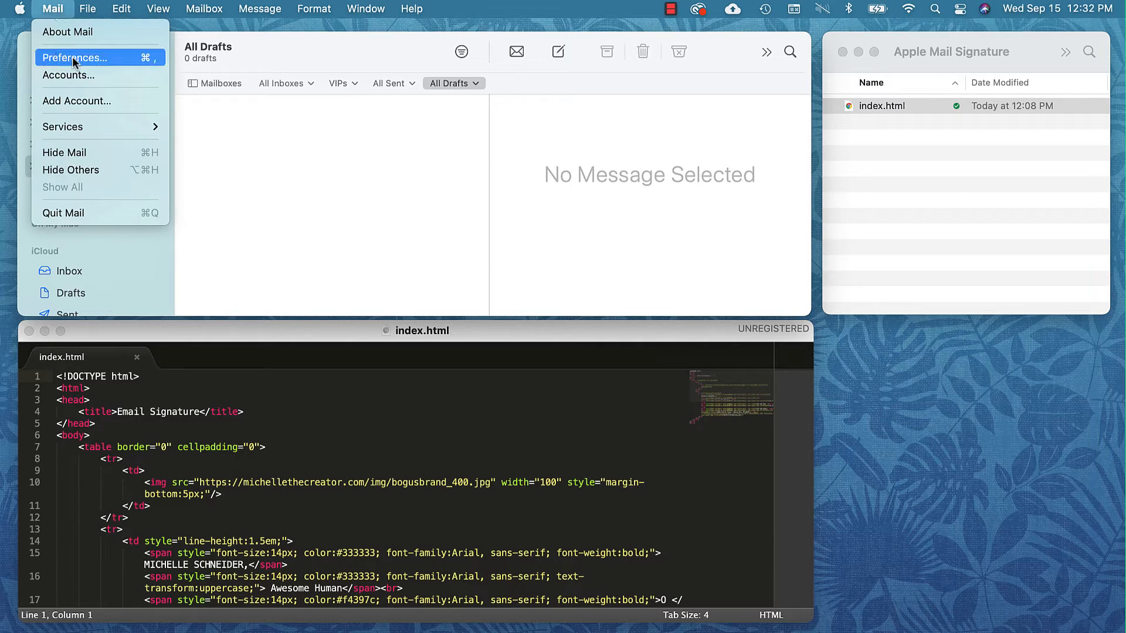
left_click(70, 56)
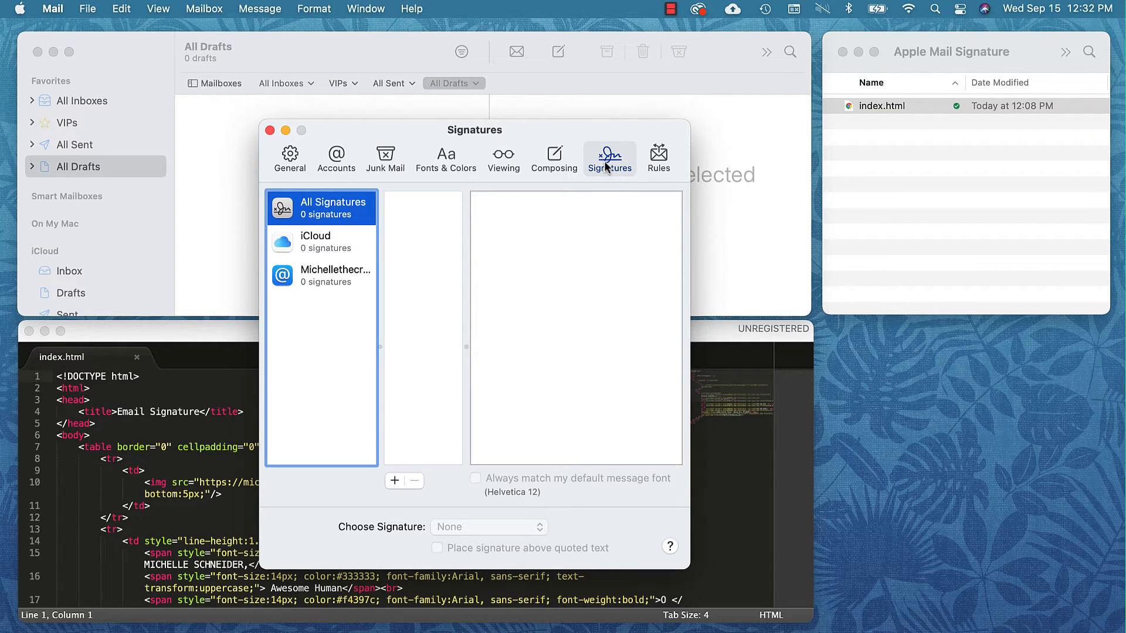
left_click(336, 276)
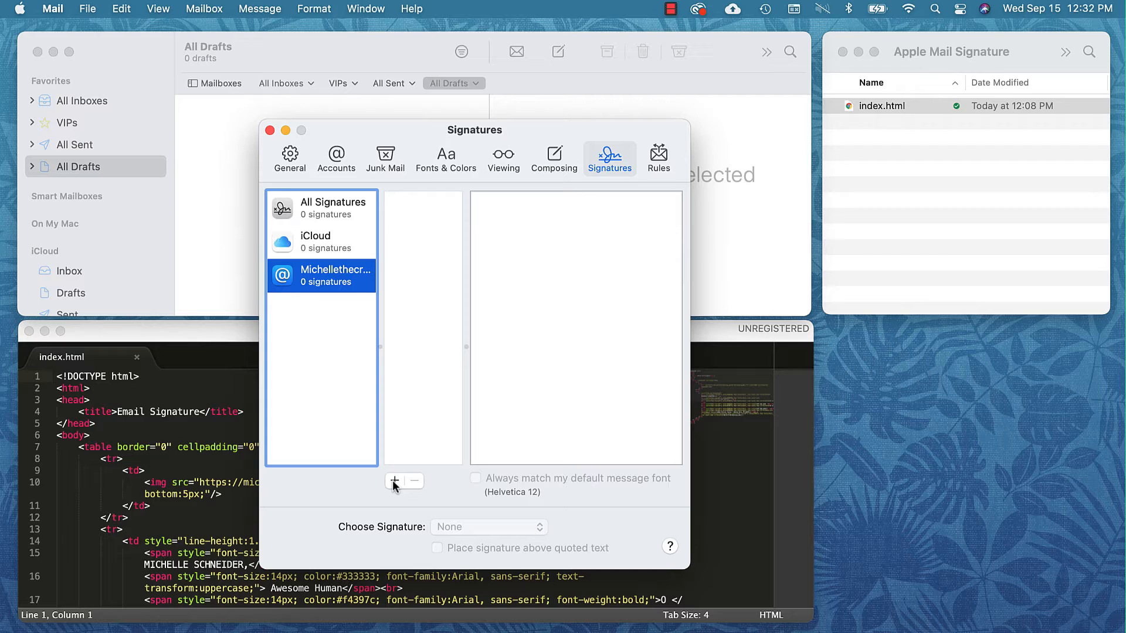
Add a signature 'Bogus Signature' with body 'Placeholder Text', then close preferences.
left_click(394, 481)
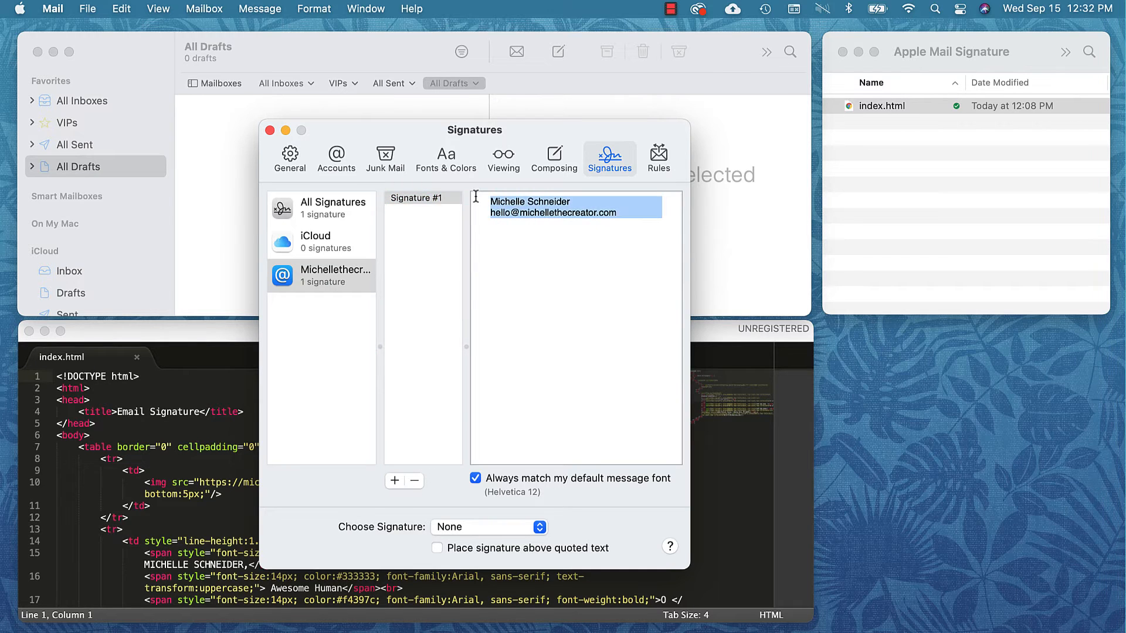
type("Placeholder Text")
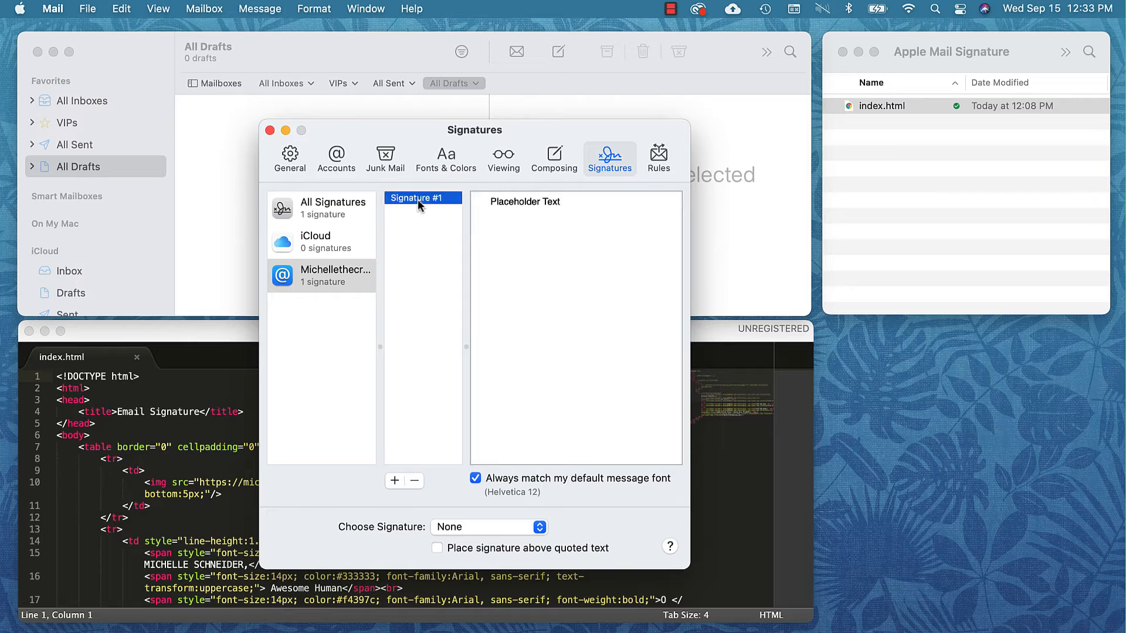
type("B")
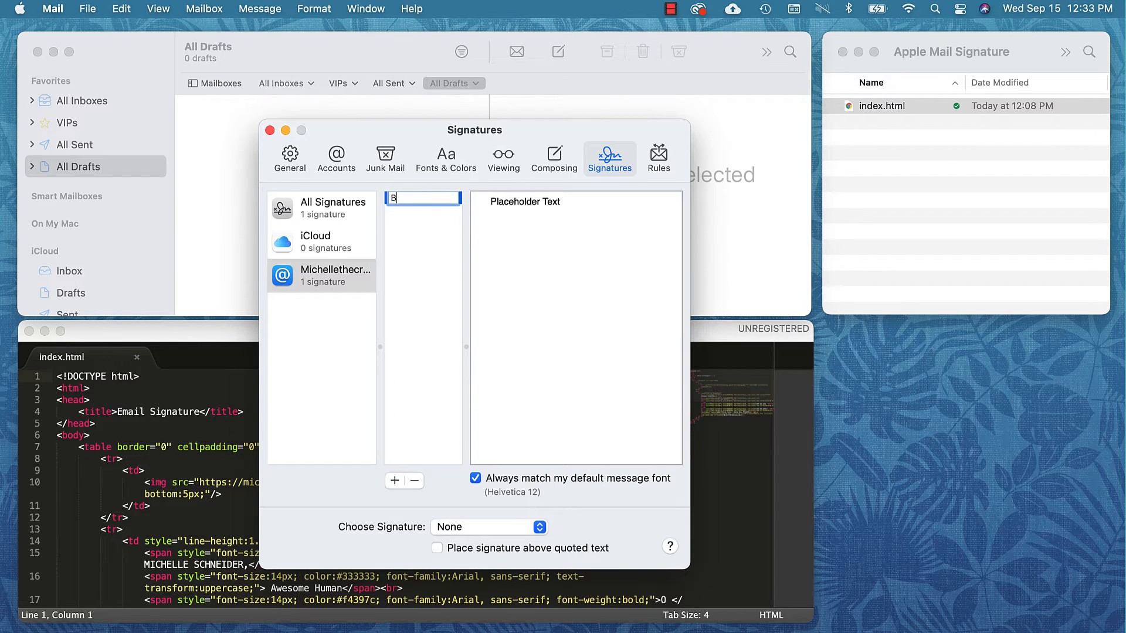
type("ogus Signatu...")
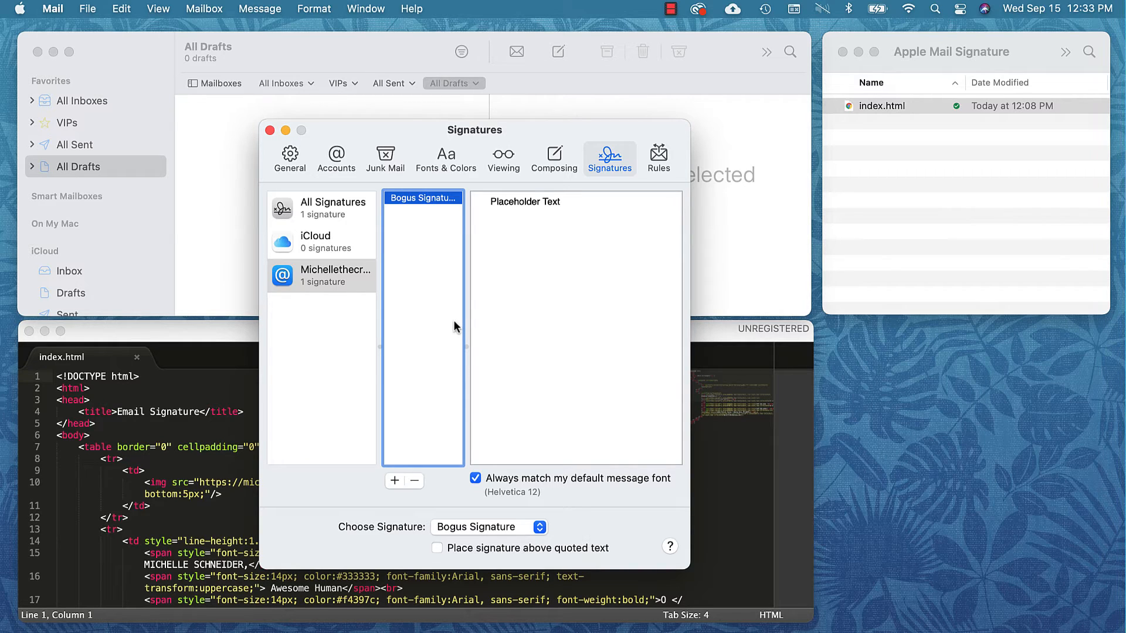
mouse_move(467, 329)
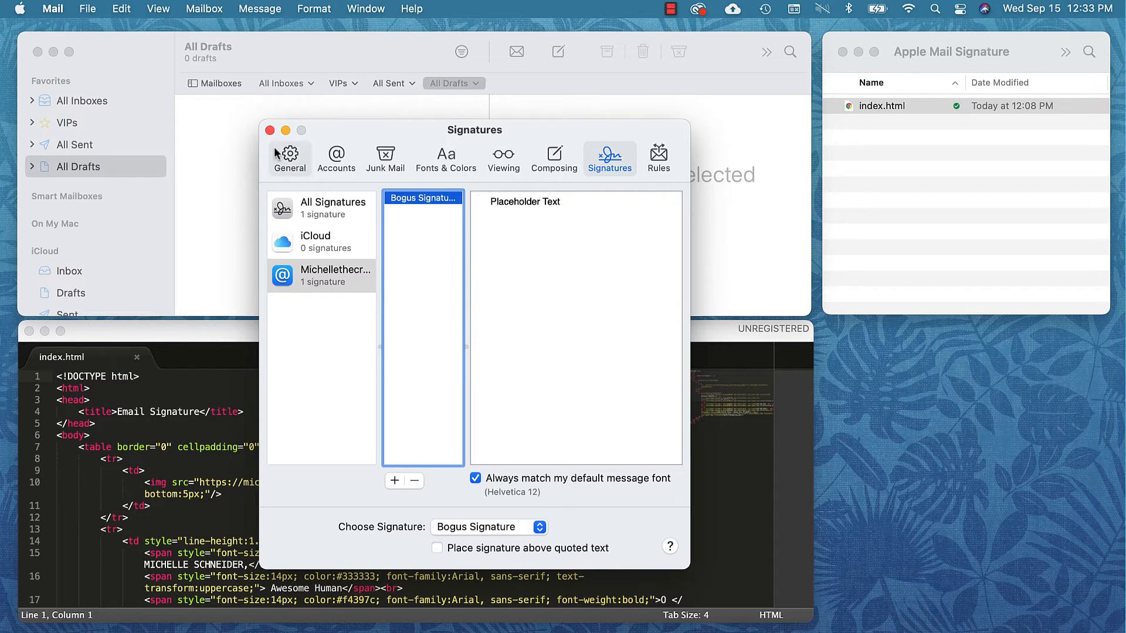
left_click(270, 131)
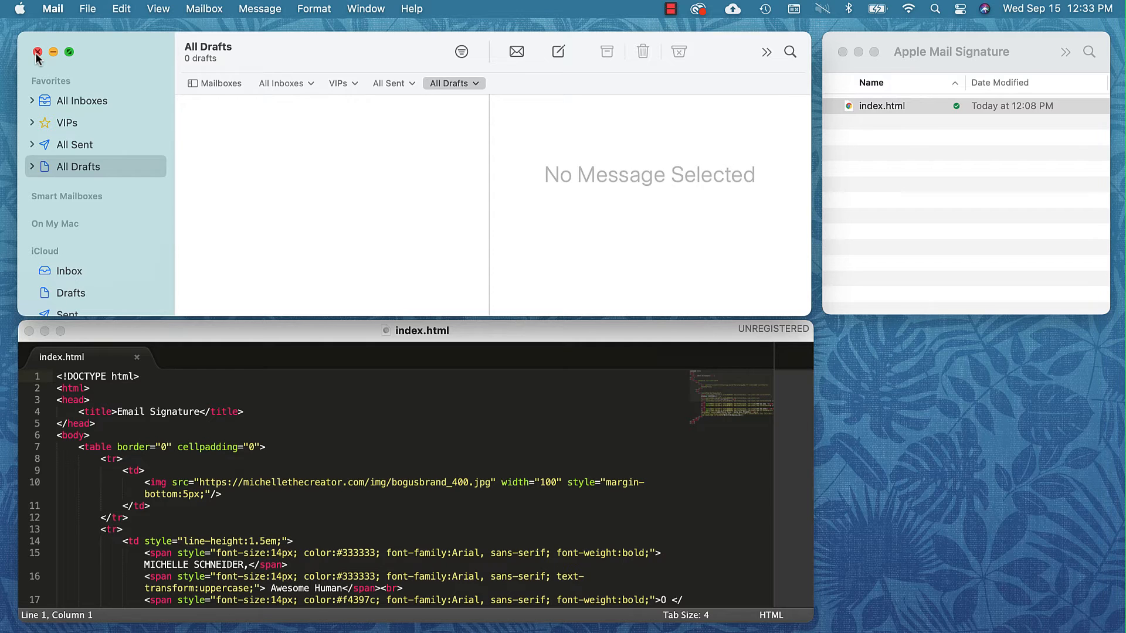
Close the Mail window and bring the Finder signature folder to the front.
left_click(26, 49)
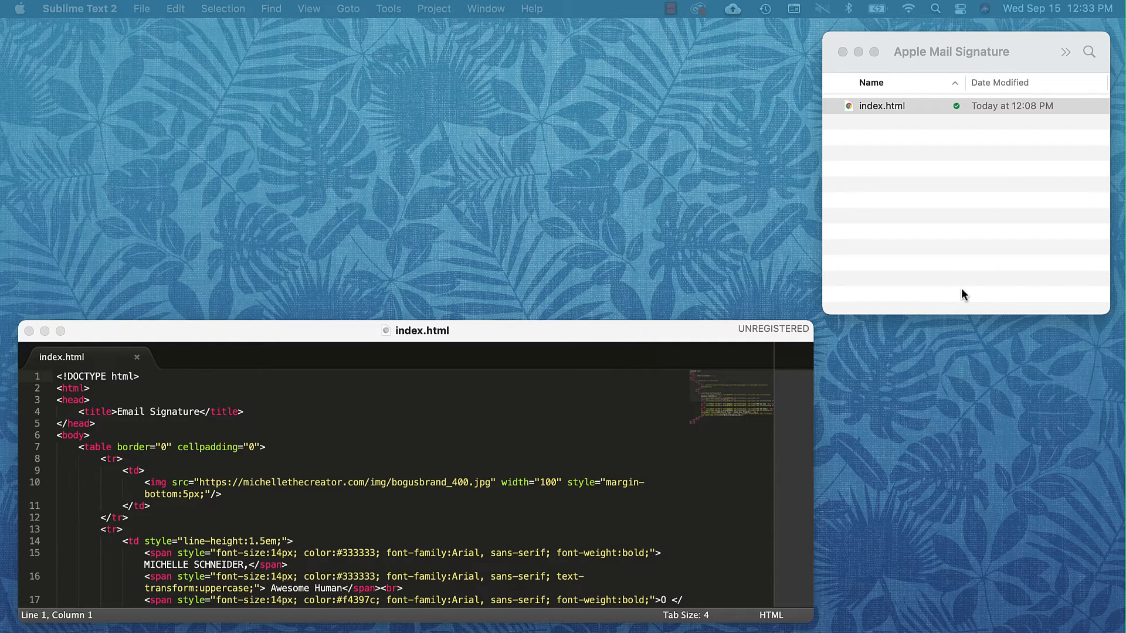
left_click(952, 51)
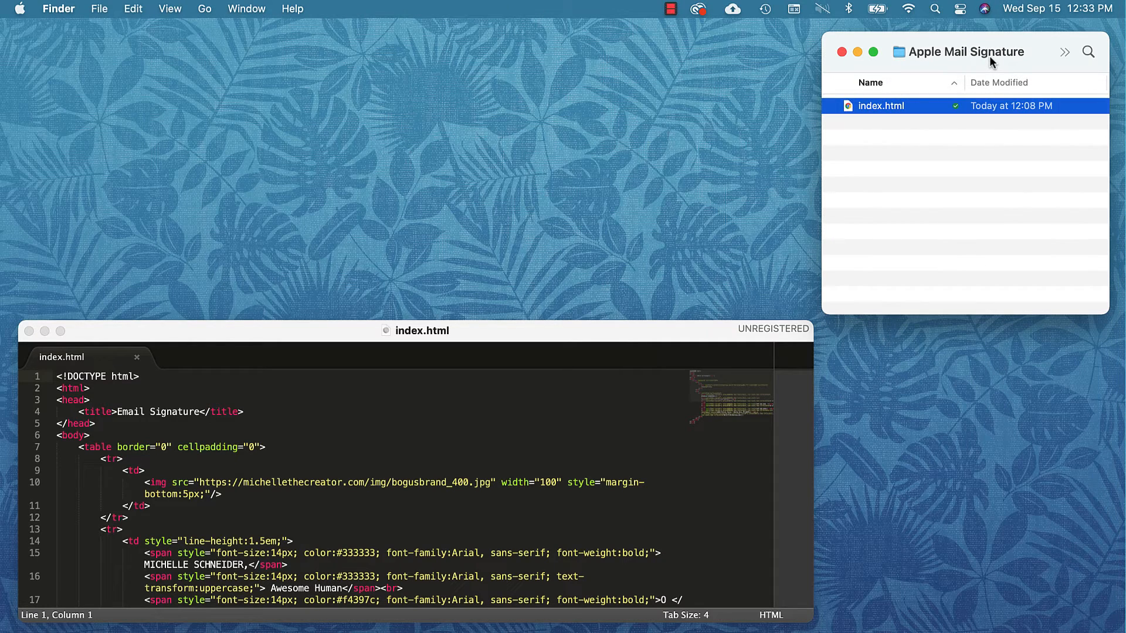
mouse_move(996, 65)
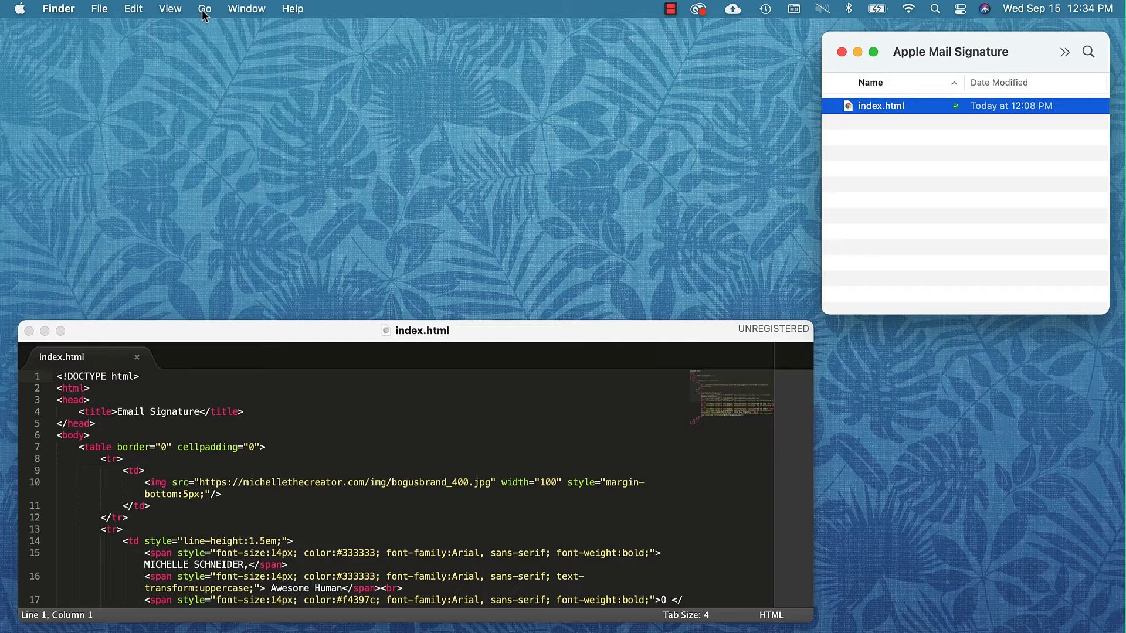
Navigate Finder to the user Library's Mail > V8 > MailData folder.
left_click(221, 8)
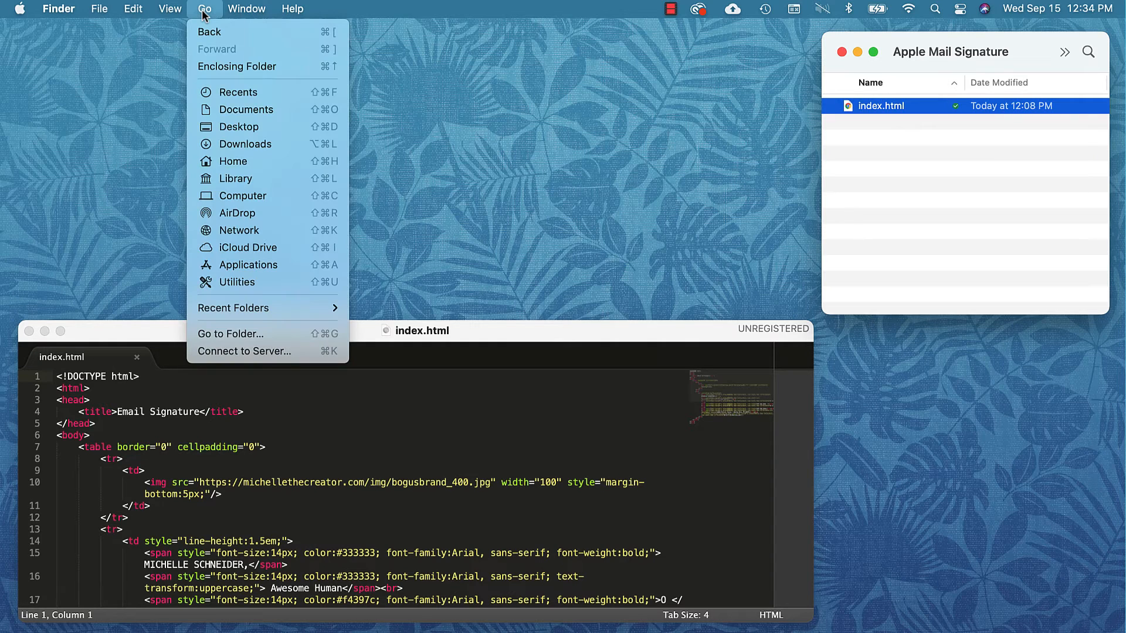
mouse_move(232, 178)
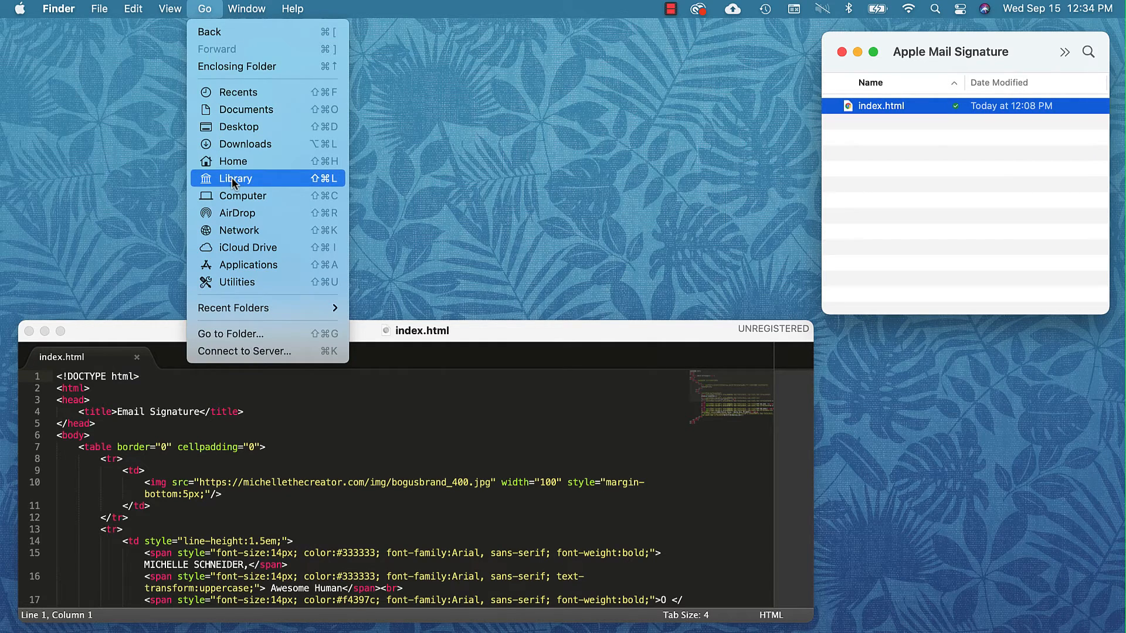
left_click(236, 178)
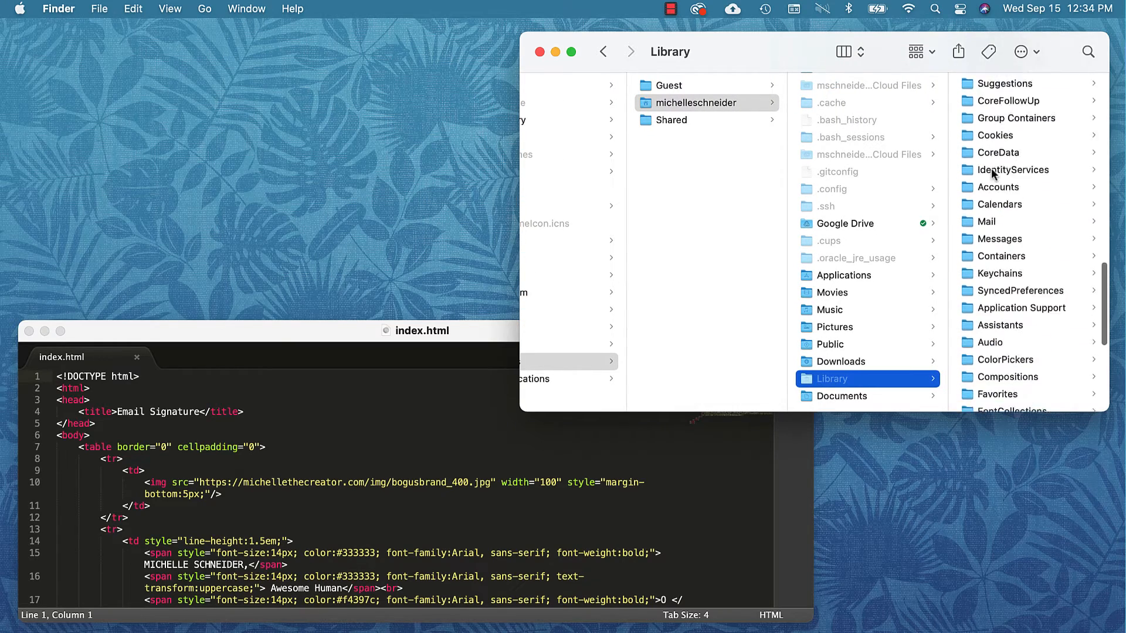
scroll("down", 3)
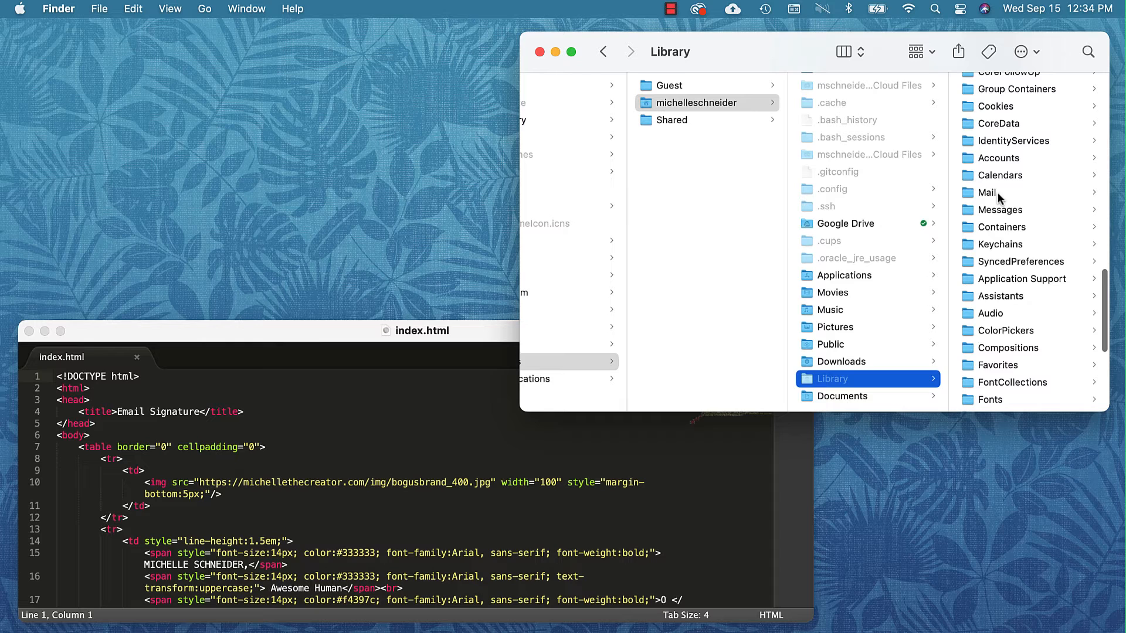
left_click(988, 193)
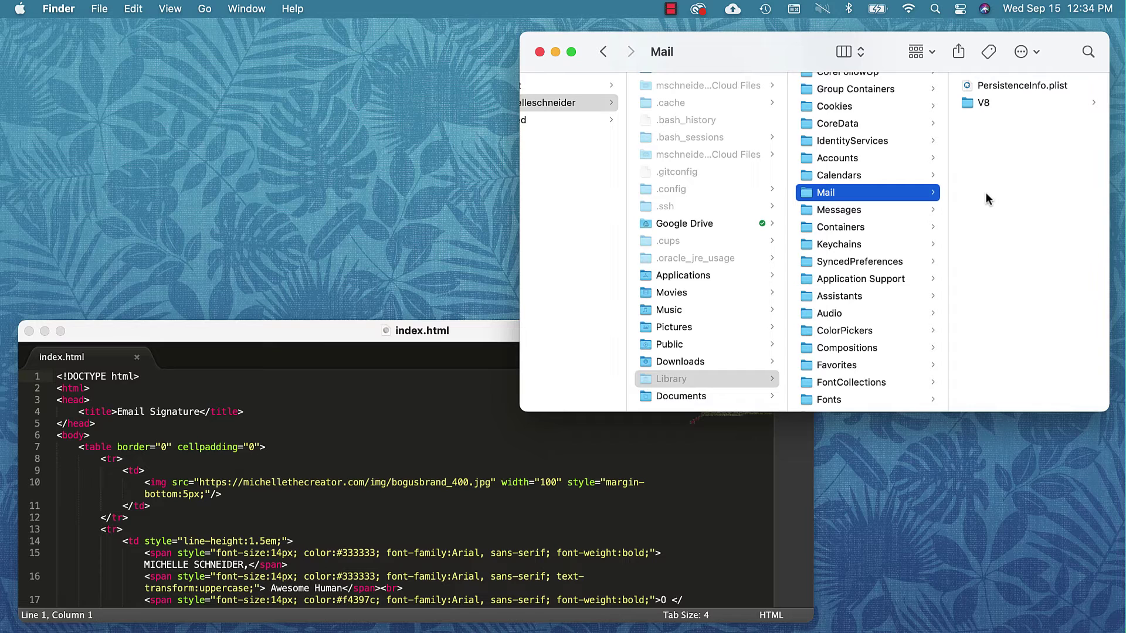
mouse_move(992, 167)
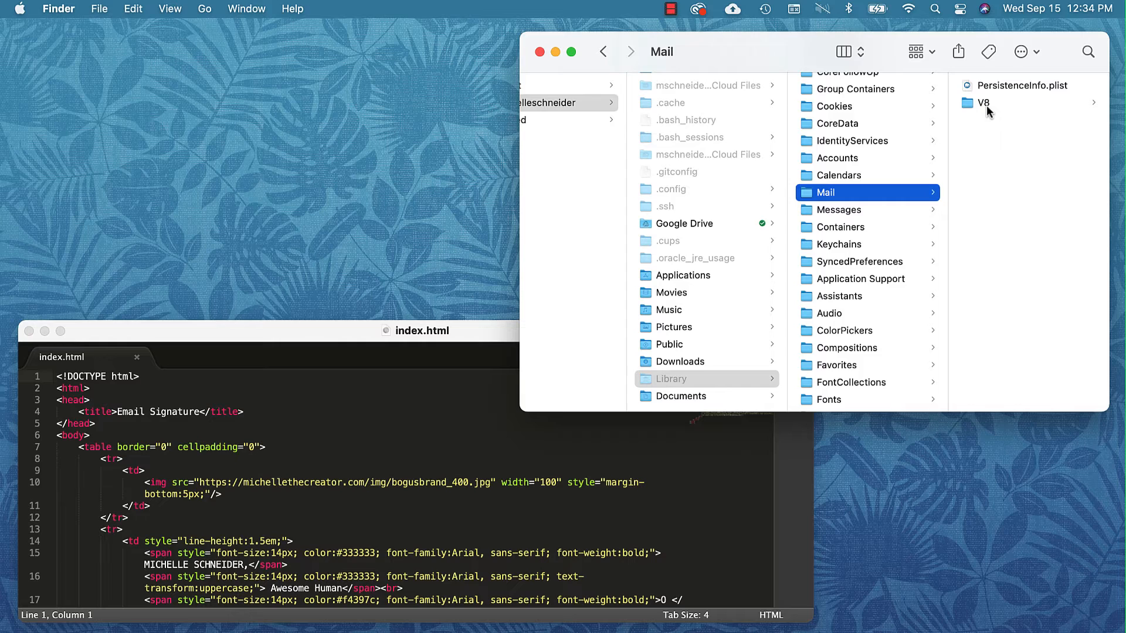
left_click(984, 103)
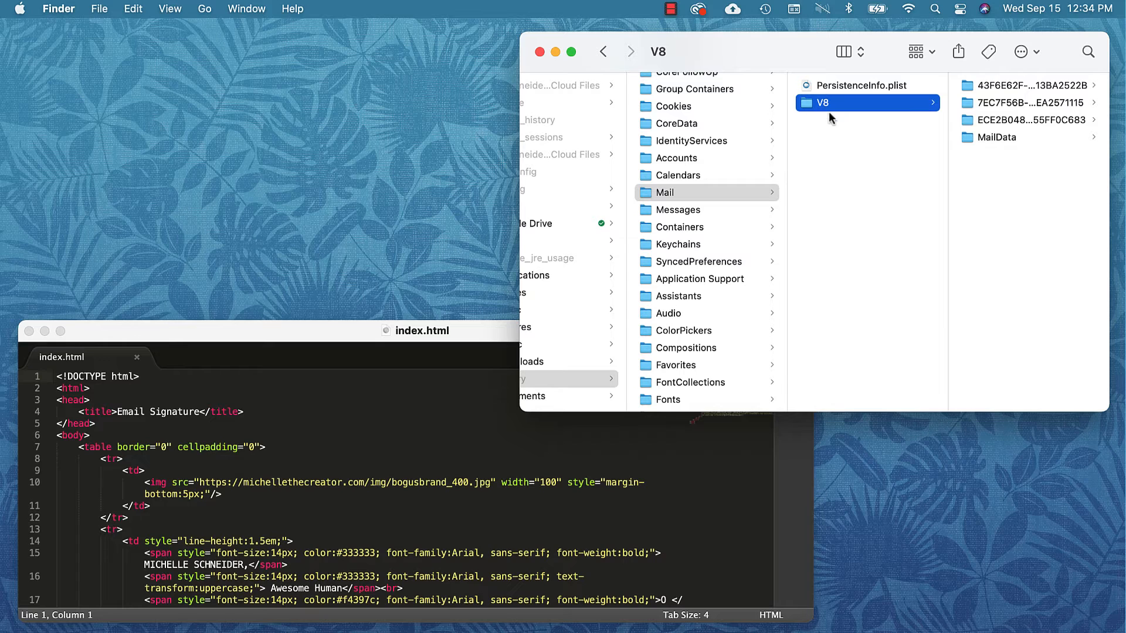
mouse_move(837, 113)
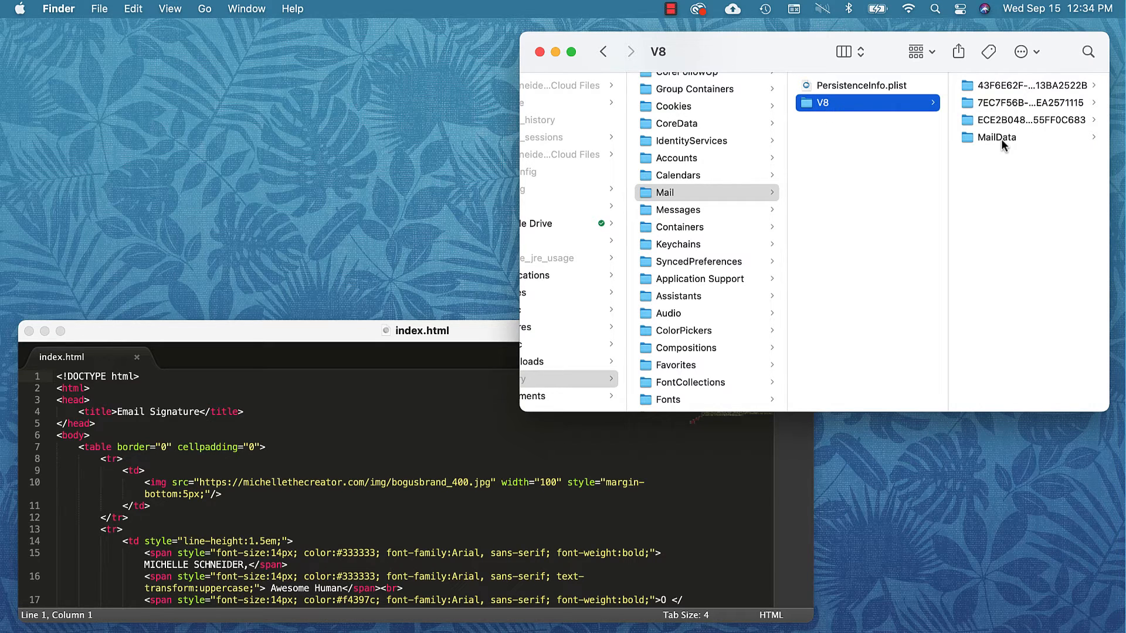
left_click(995, 137)
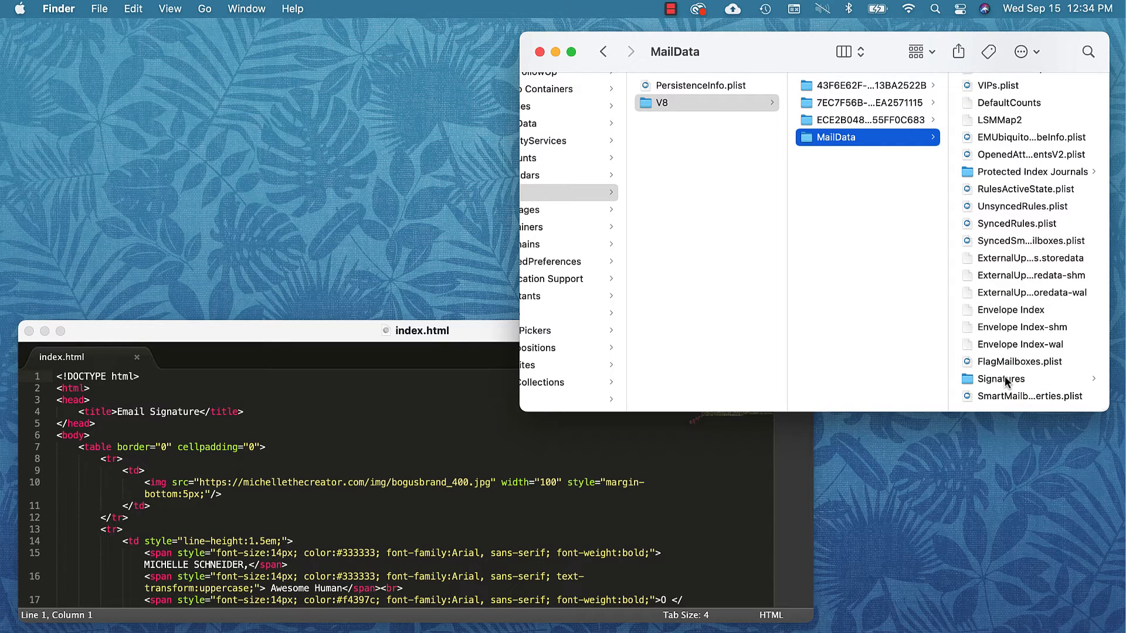
Enter the Signatures folder containing the new .mailsignature file.
left_click(1001, 379)
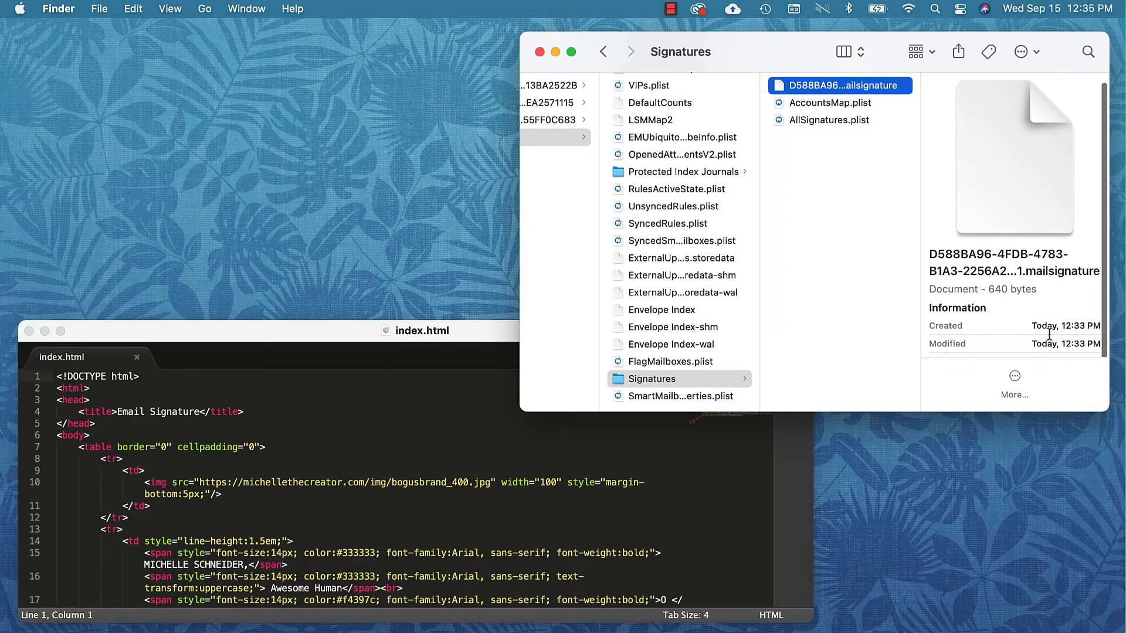
mouse_move(1033, 343)
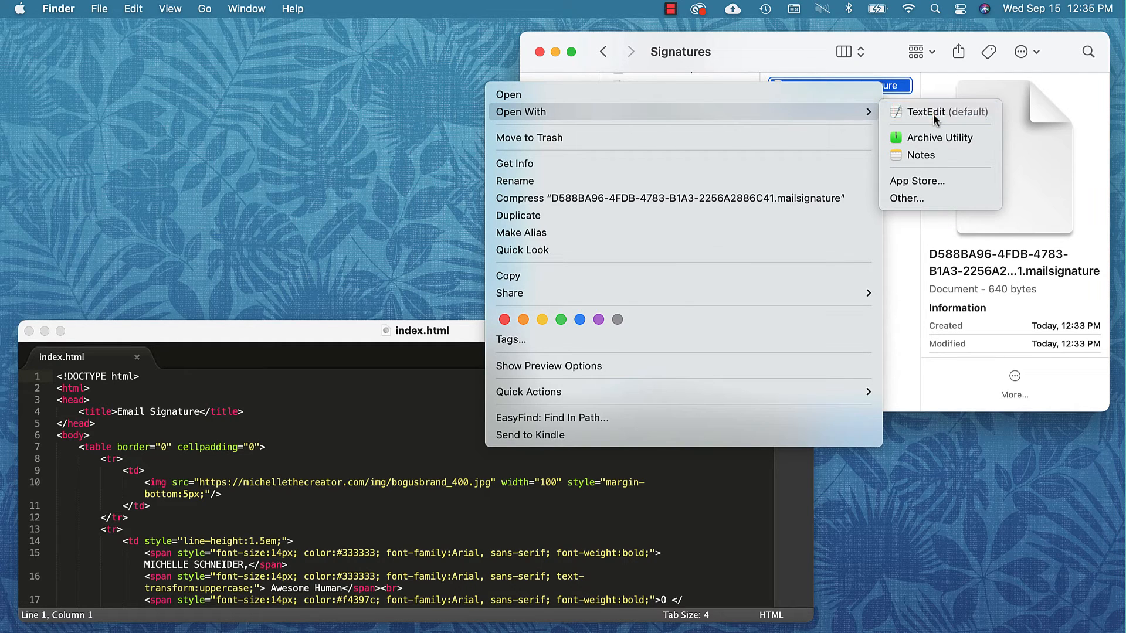
View the .mailsignature file in TextEdit and select its Placeholder Text body.
left_click(932, 112)
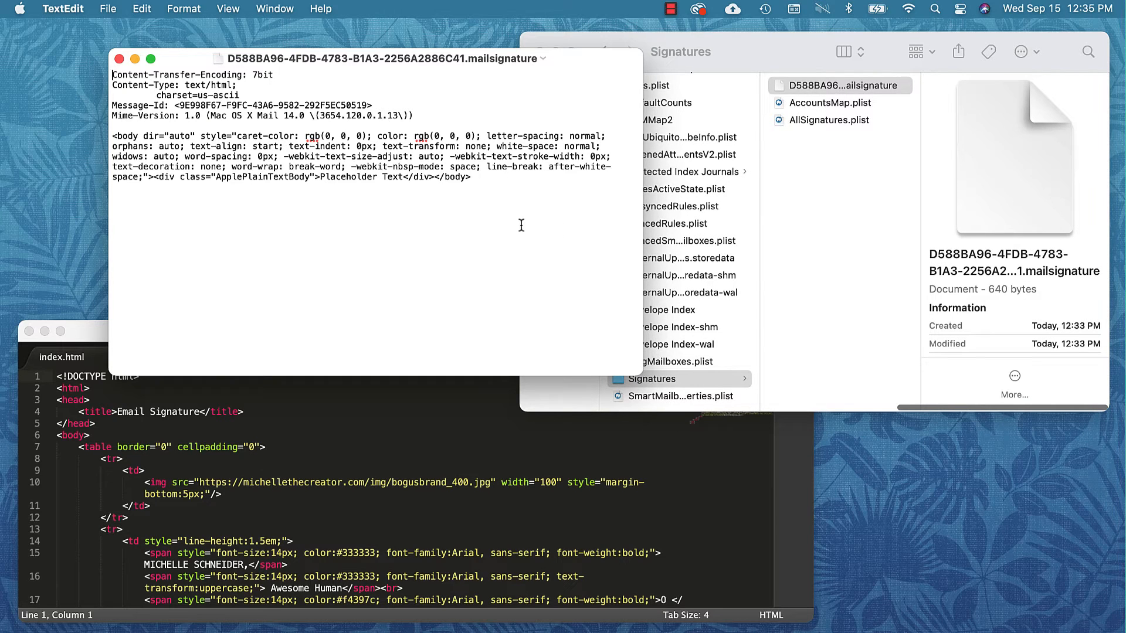
left_click_drag(113, 136, 470, 177)
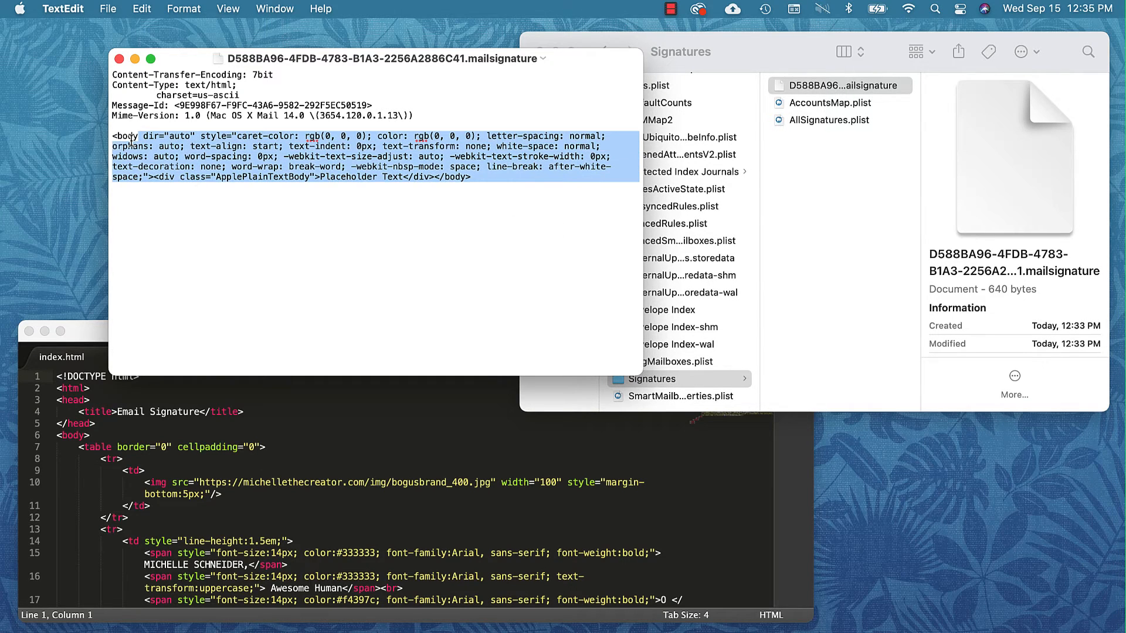
left_click(326, 177)
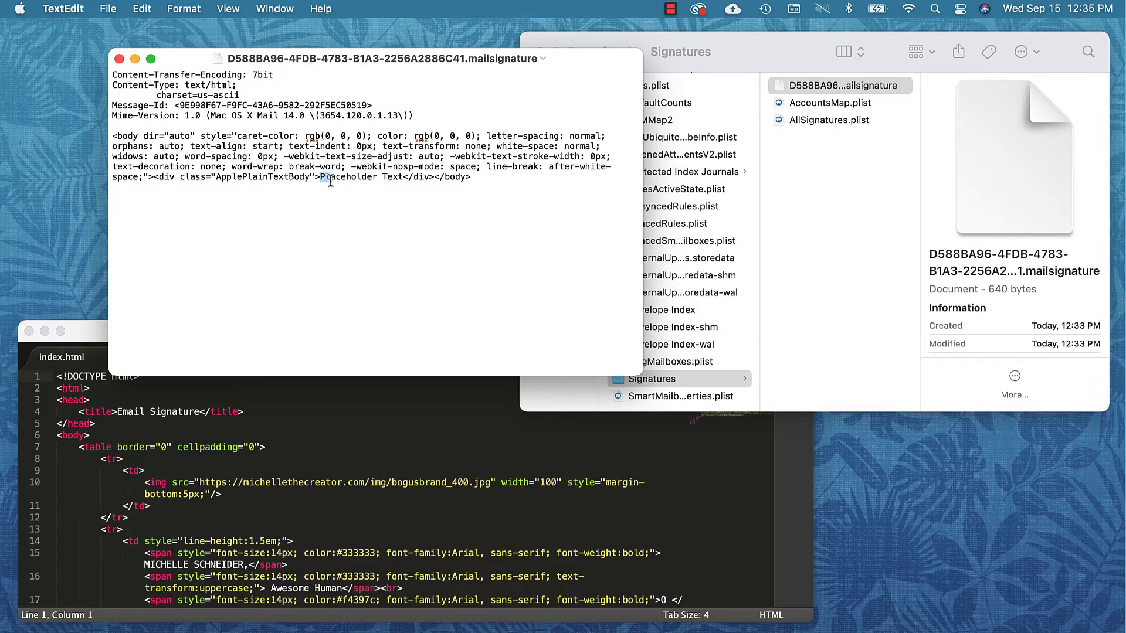
double_click(347, 177)
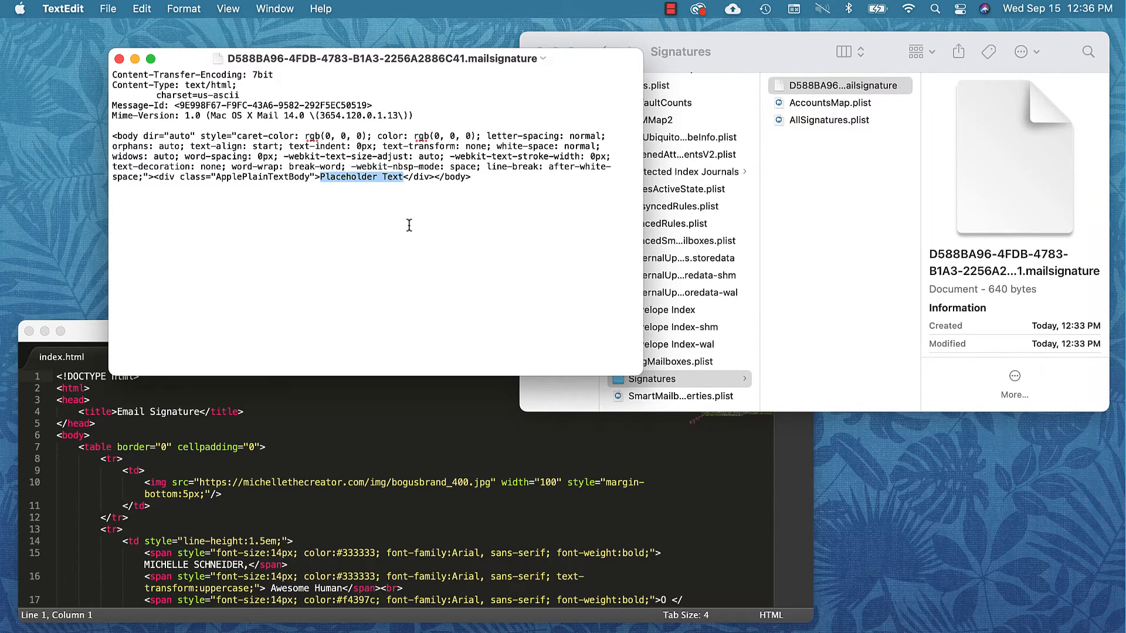
mouse_move(403, 211)
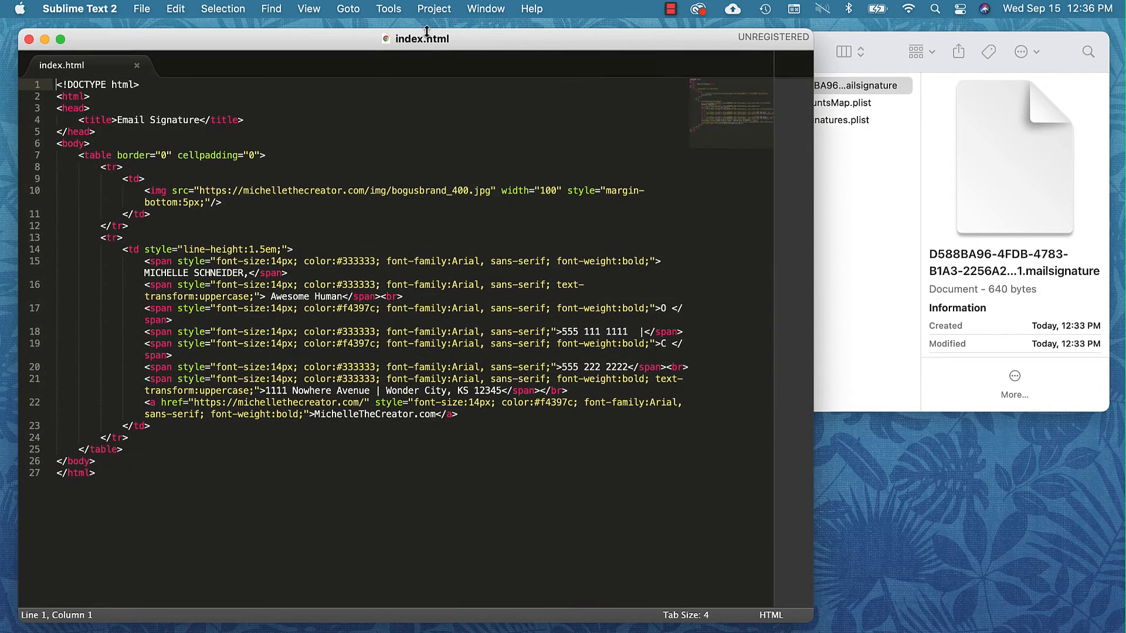
mouse_move(365, 320)
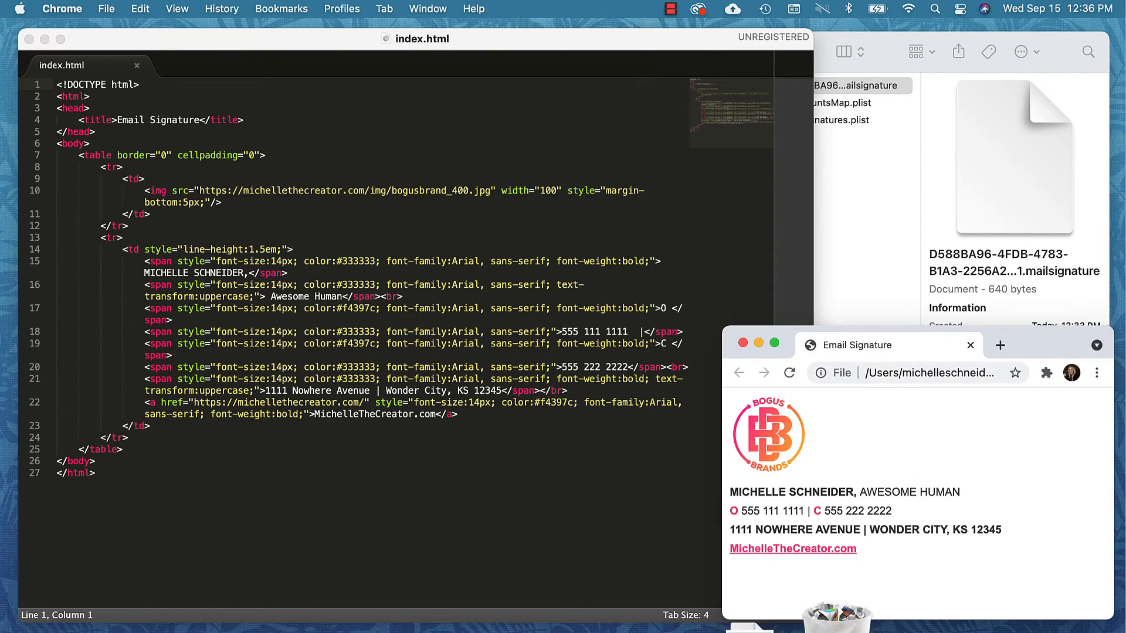
mouse_move(748, 572)
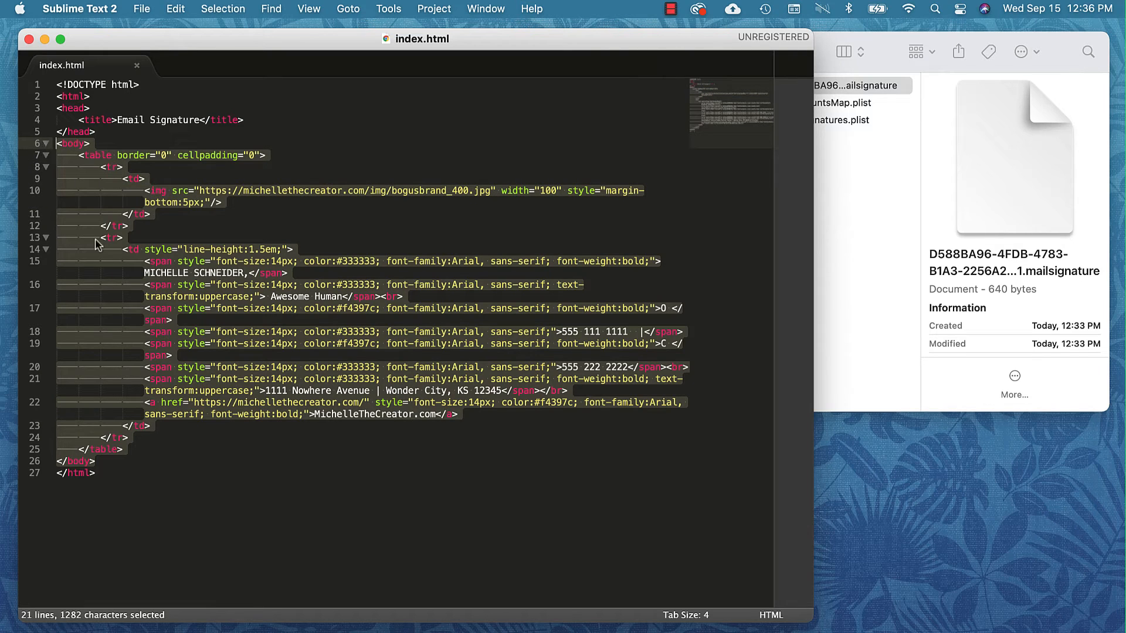
Copy the selected 21 lines of signature HTML to the clipboard.
right_click(187, 391)
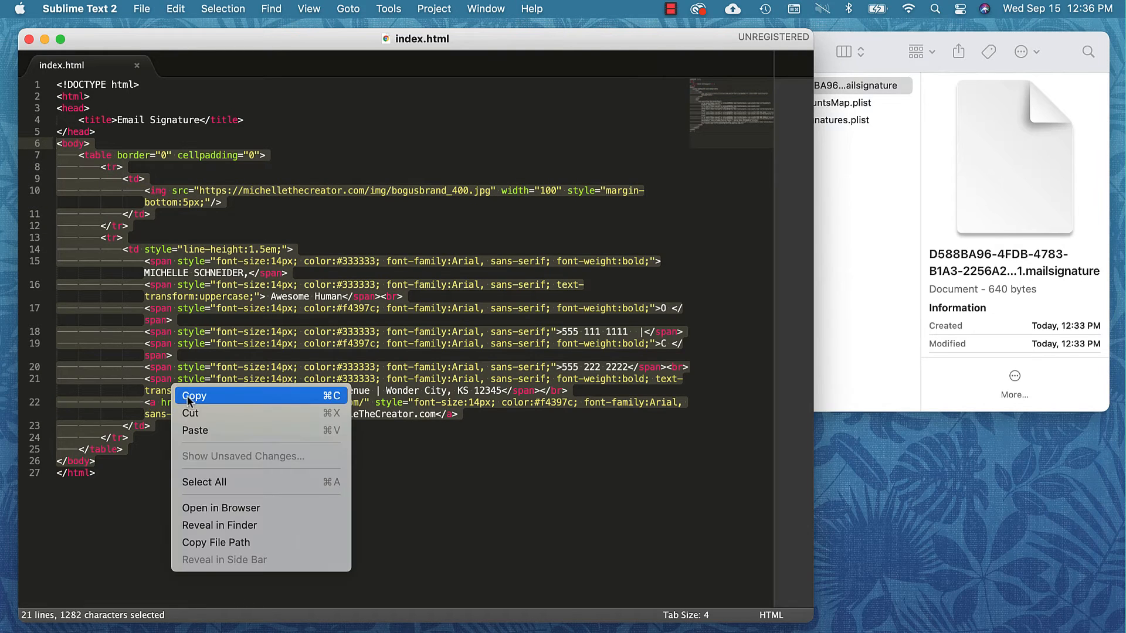
left_click(193, 397)
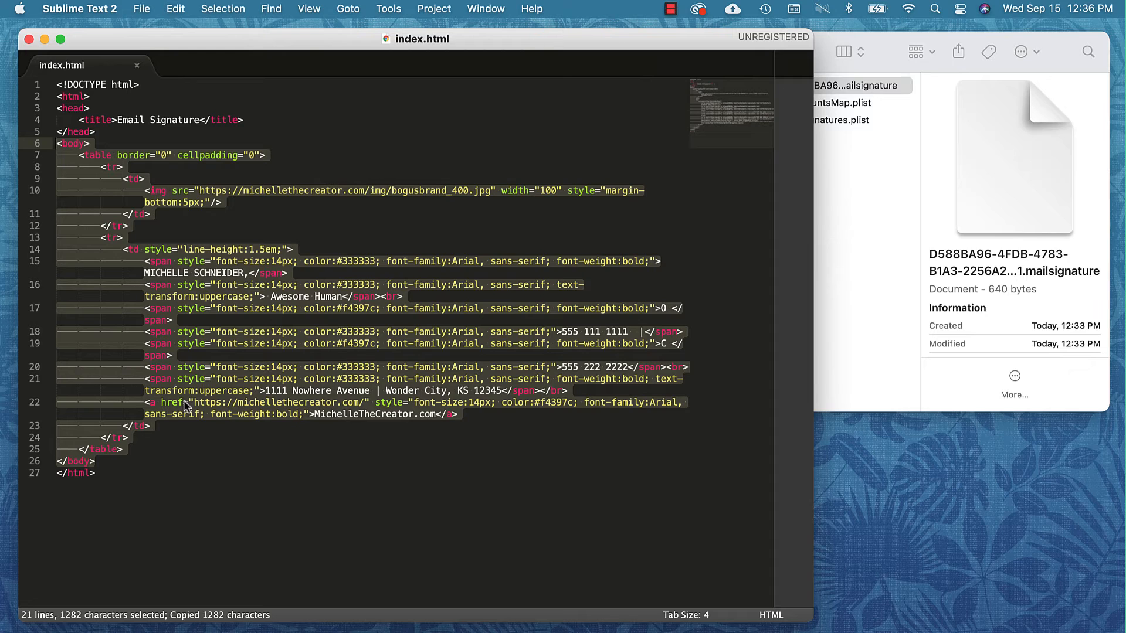
mouse_move(629, 453)
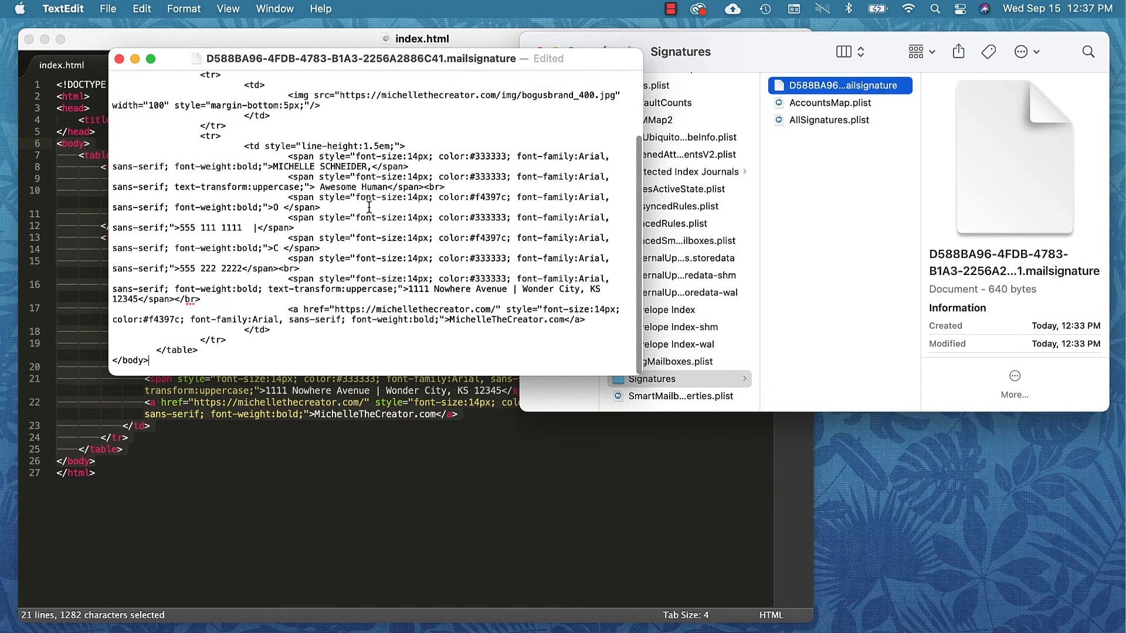
mouse_move(410, 223)
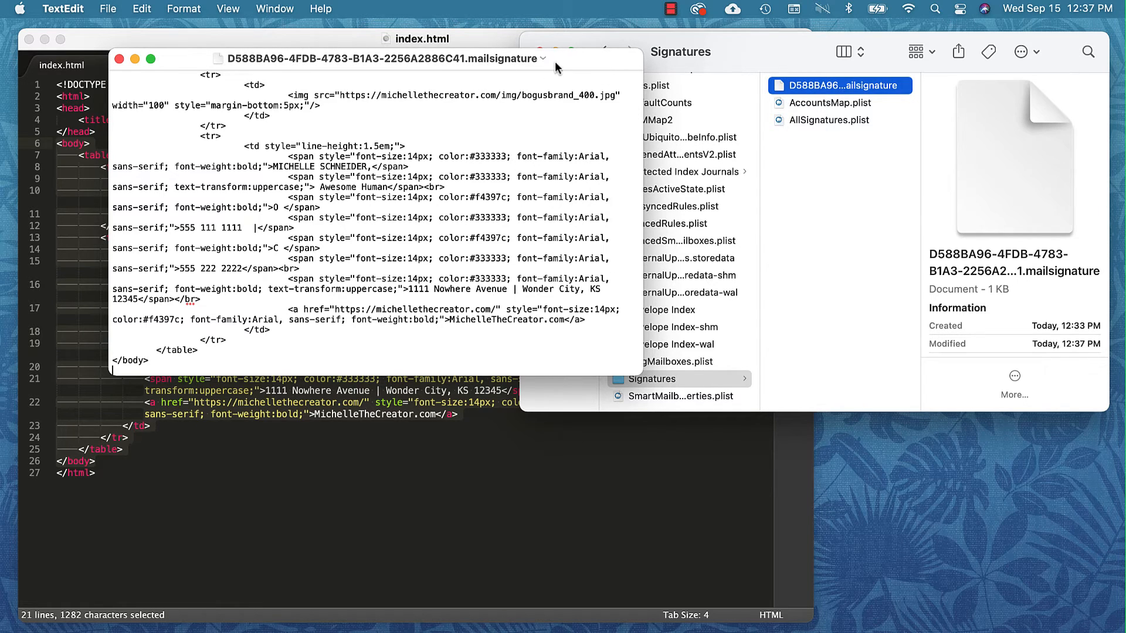
Mark the signature file as Locked from its title-bar details.
left_click(544, 57)
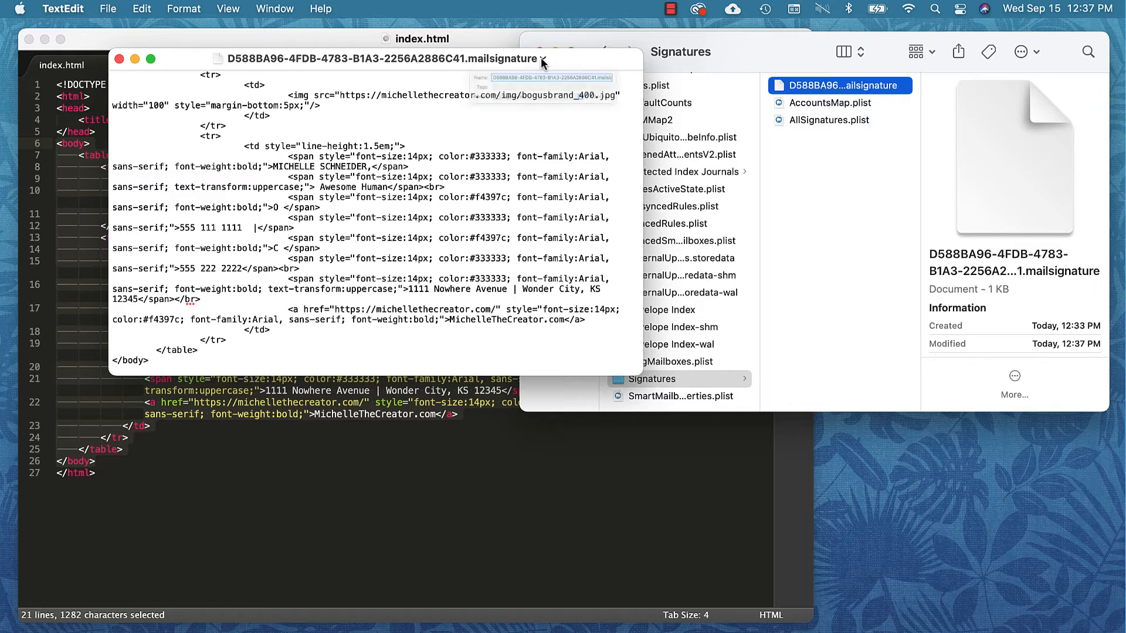
left_click(546, 57)
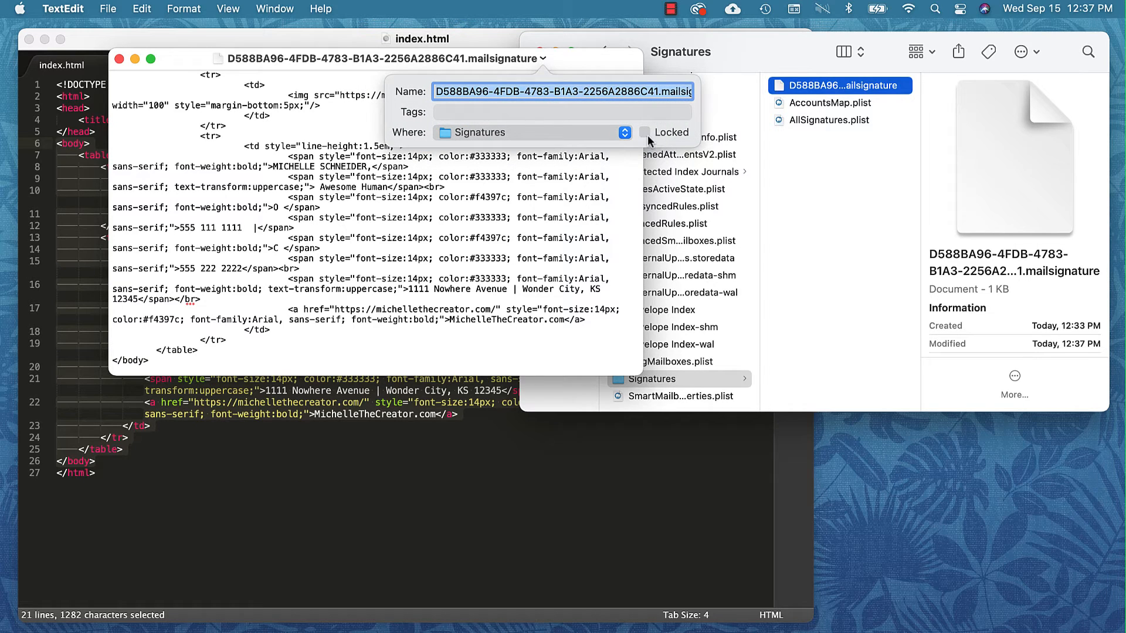
mouse_move(647, 136)
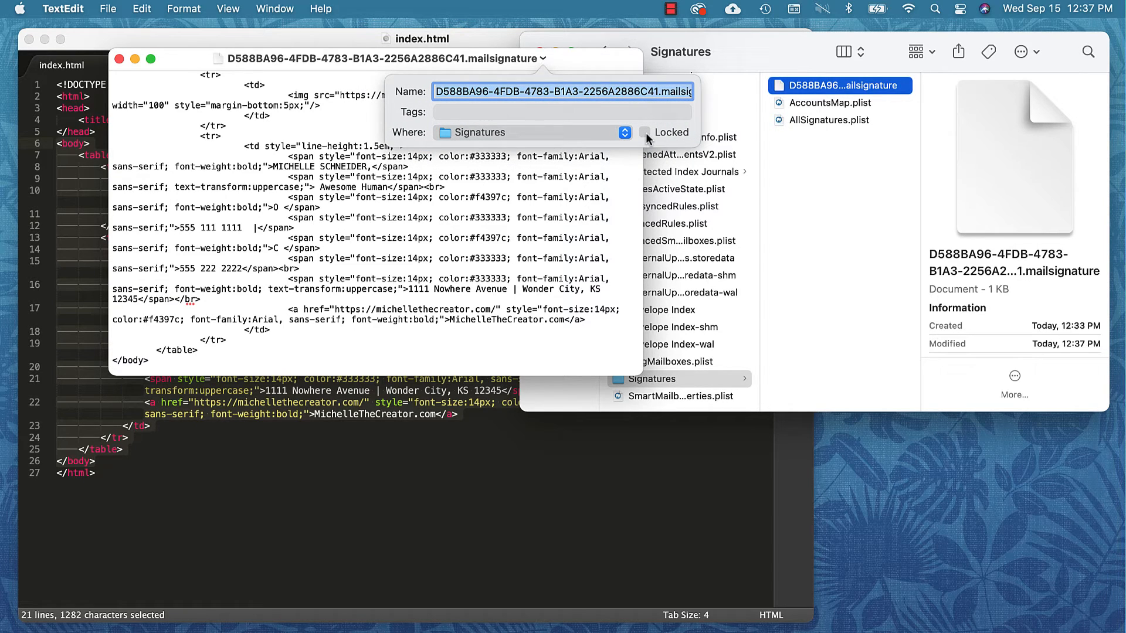
left_click(648, 133)
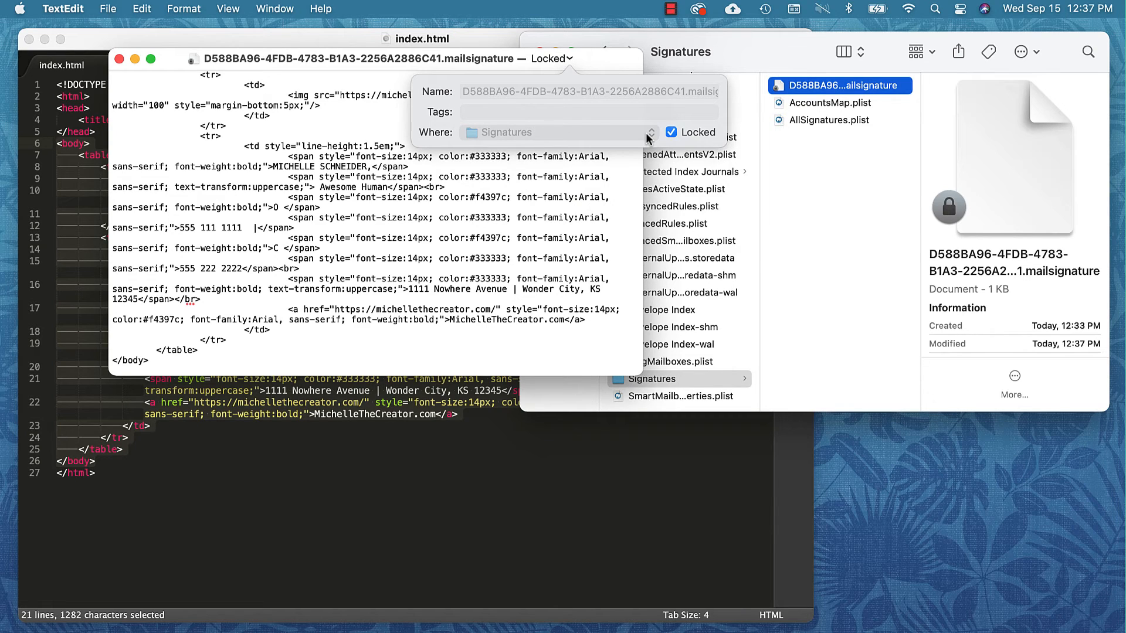
mouse_move(660, 133)
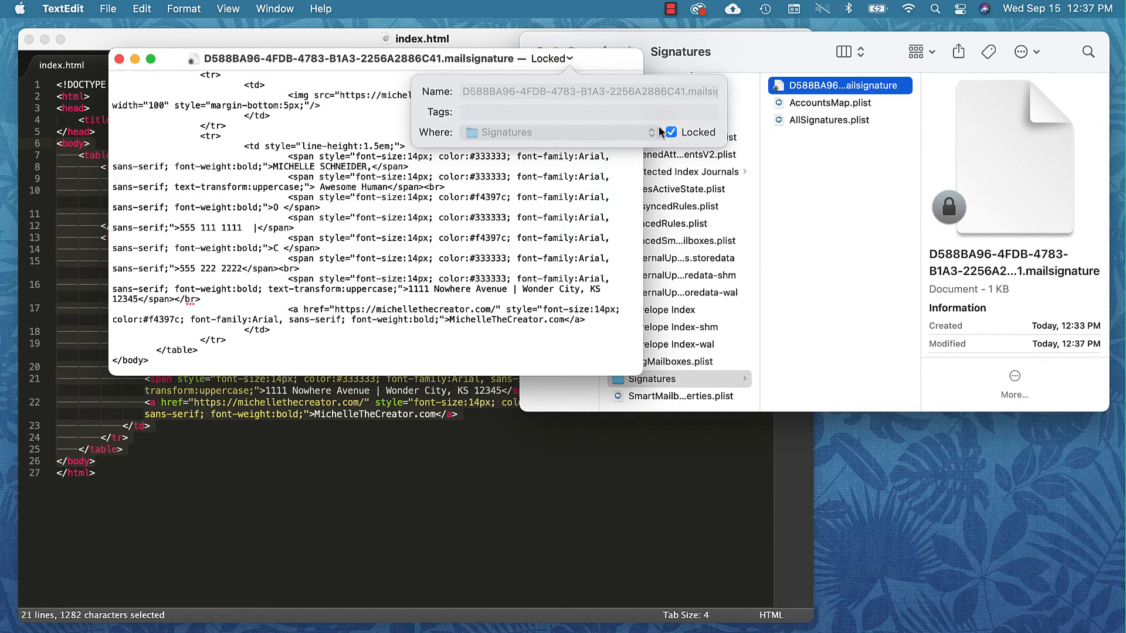
mouse_move(703, 141)
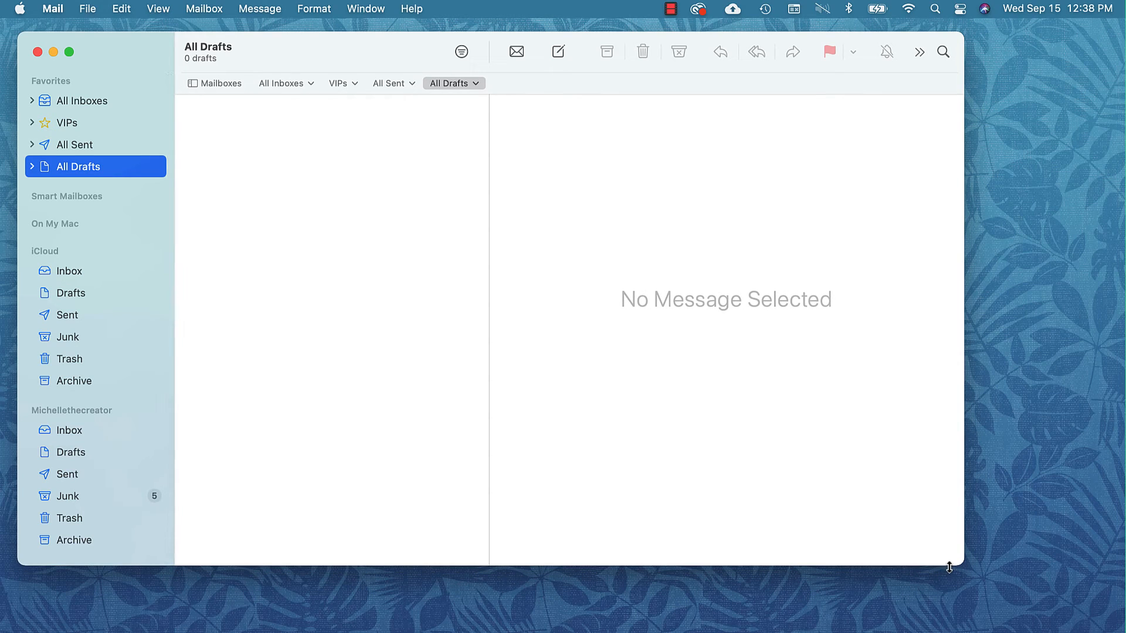
mouse_move(692, 367)
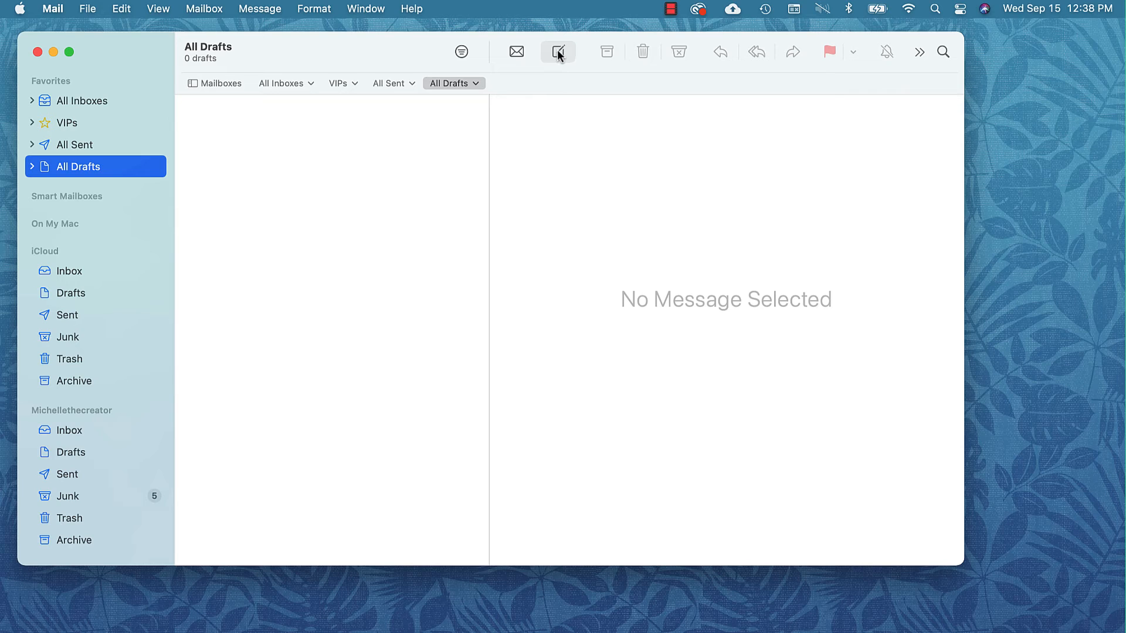
mouse_move(555, 51)
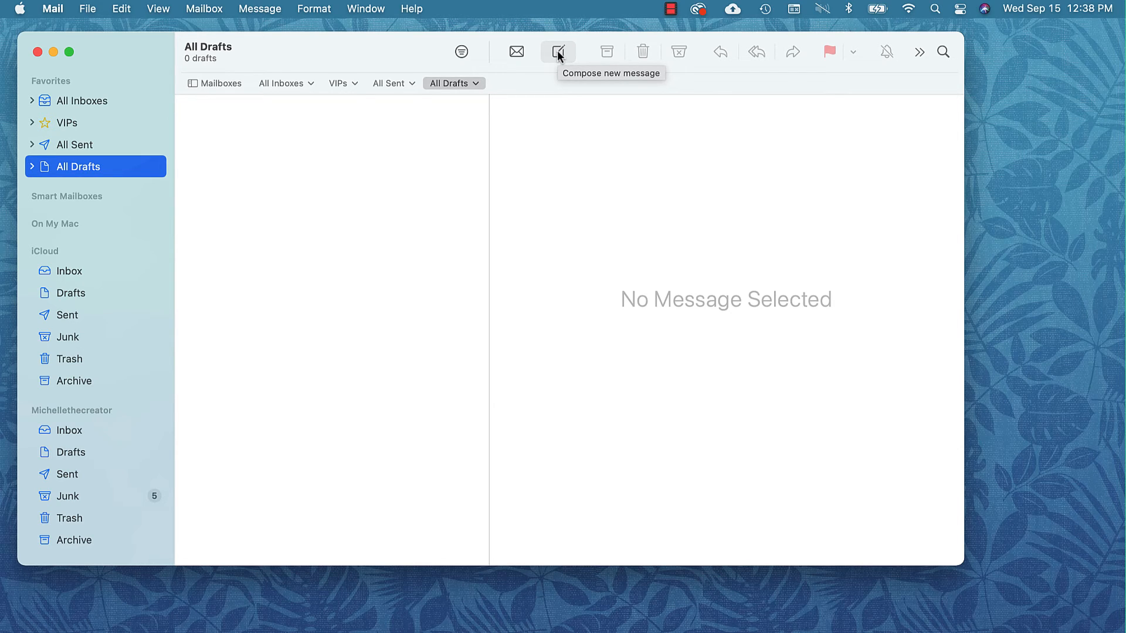
left_click(557, 52)
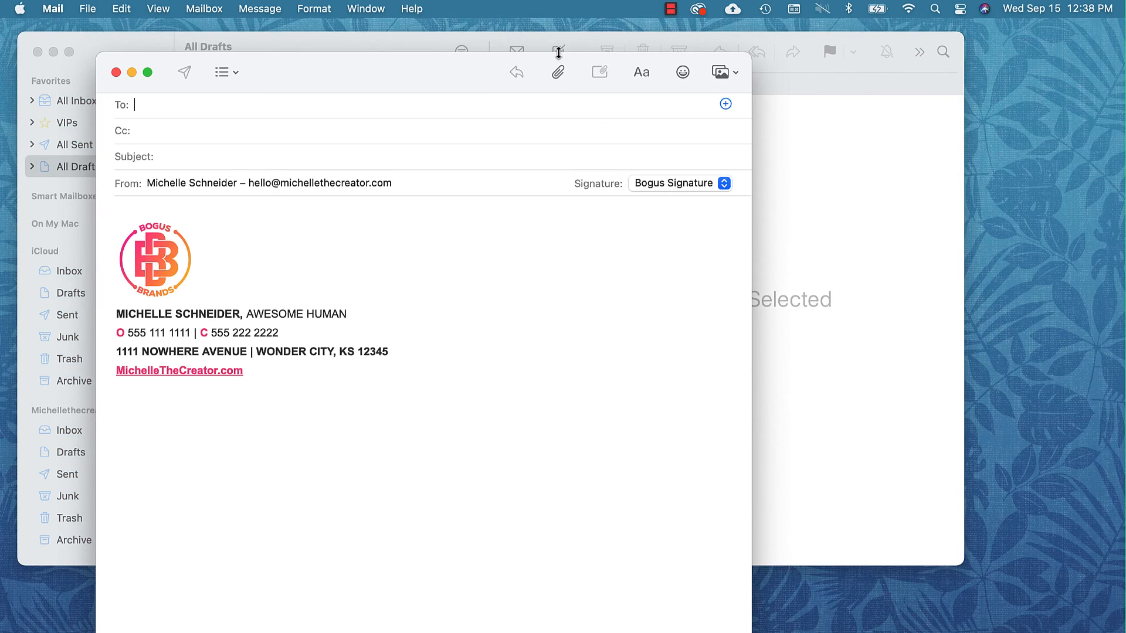
mouse_move(583, 107)
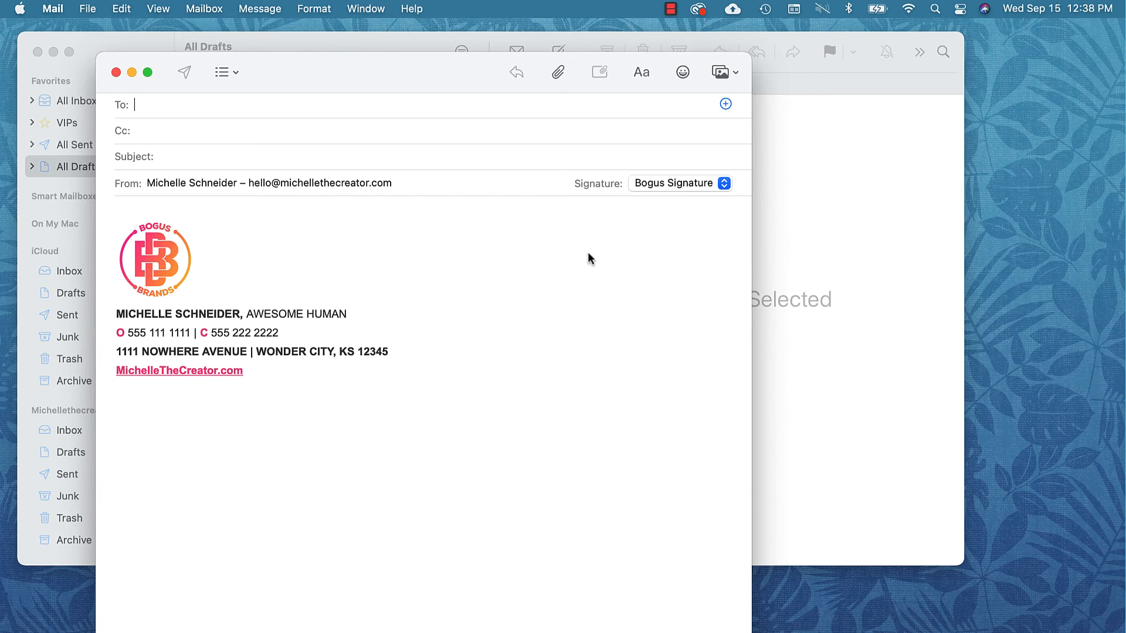
left_click(116, 72)
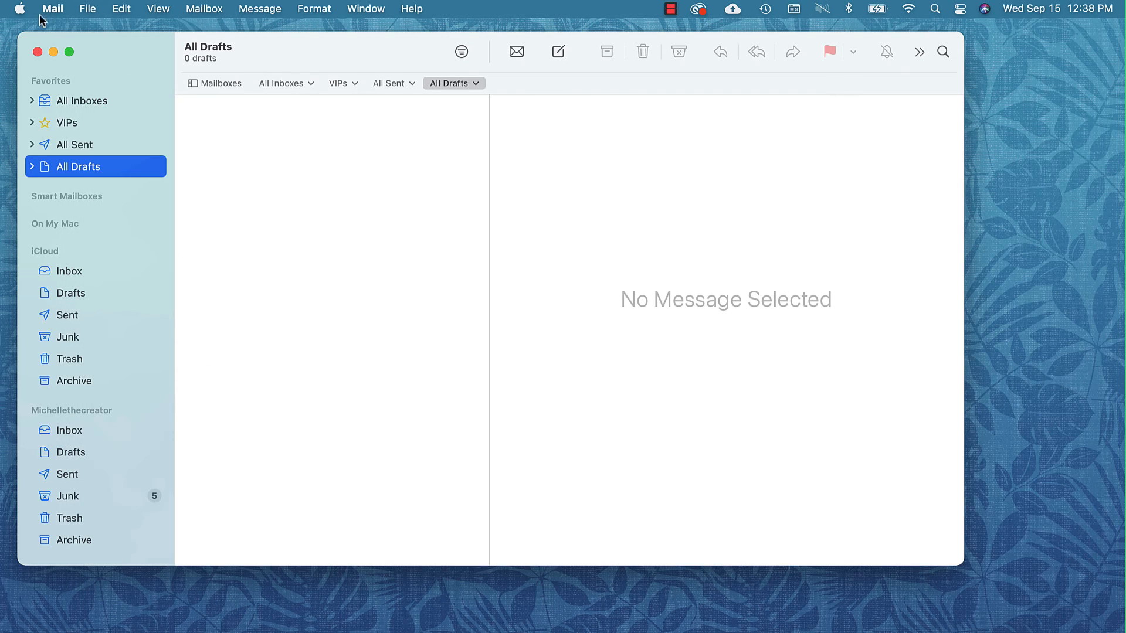
In Signatures preferences, replace ZIP code 12345 with 00000 and close.
left_click(51, 10)
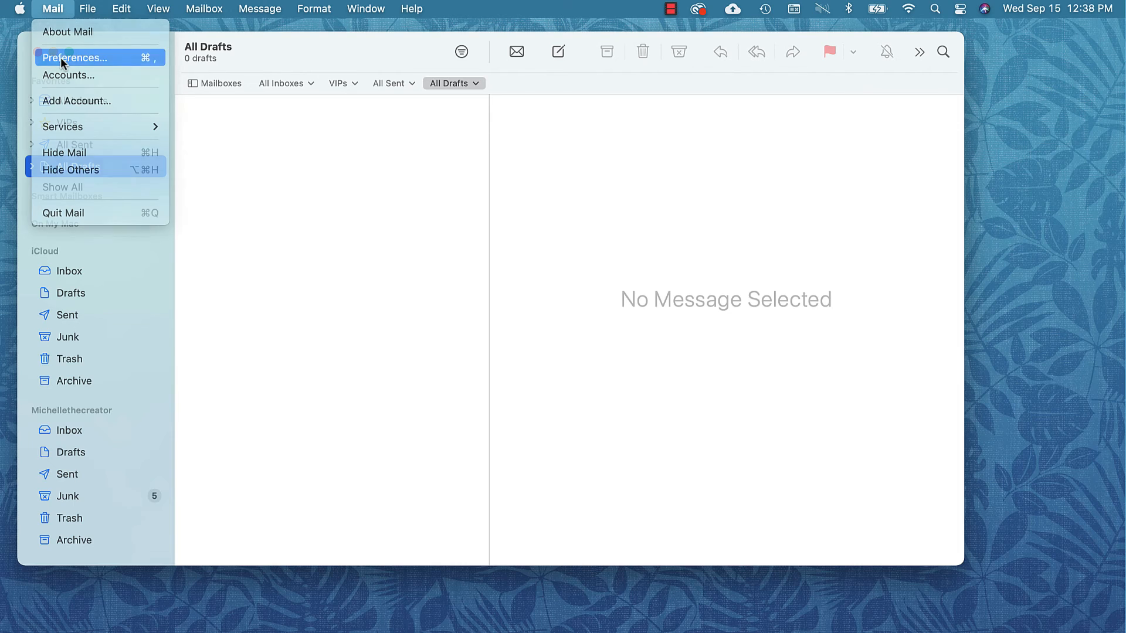
left_click(69, 56)
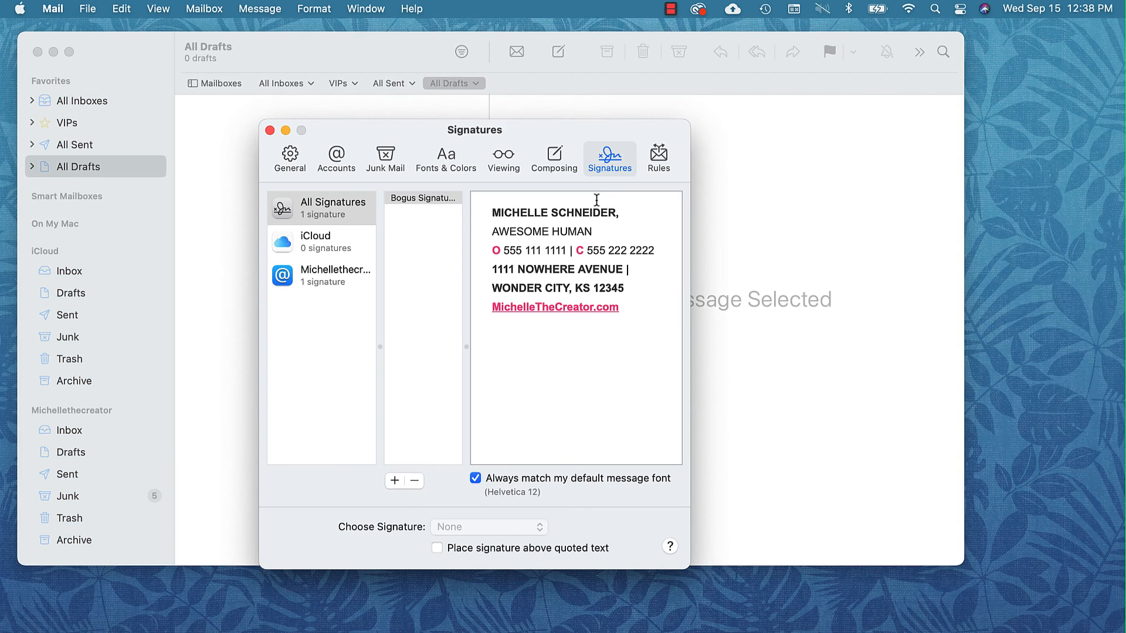
mouse_move(624, 347)
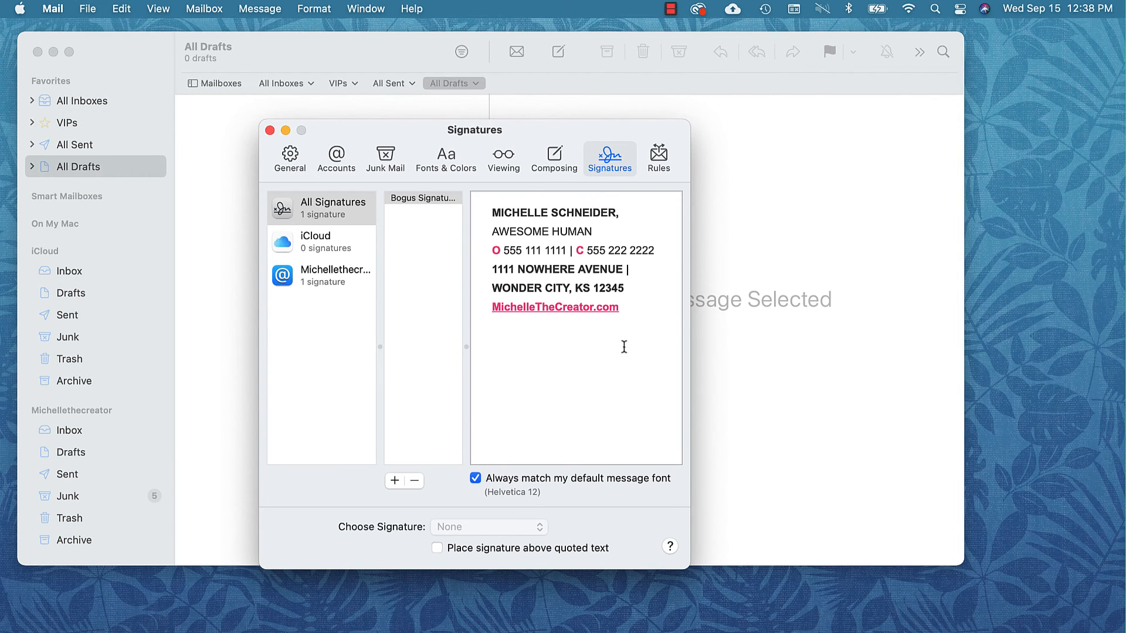
mouse_move(580, 355)
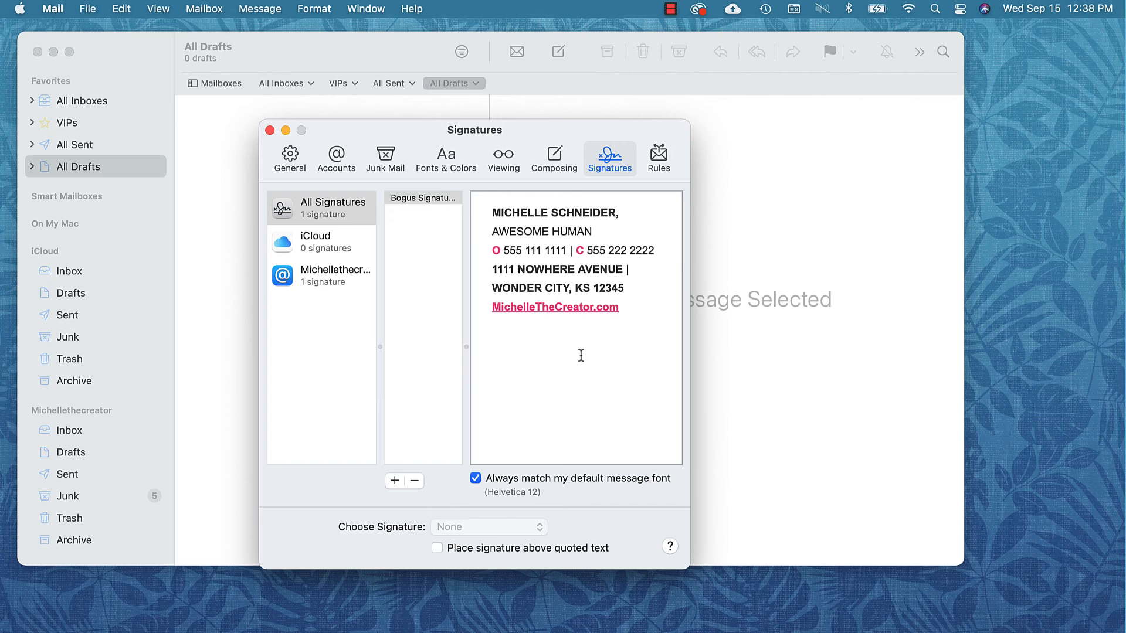
mouse_move(589, 335)
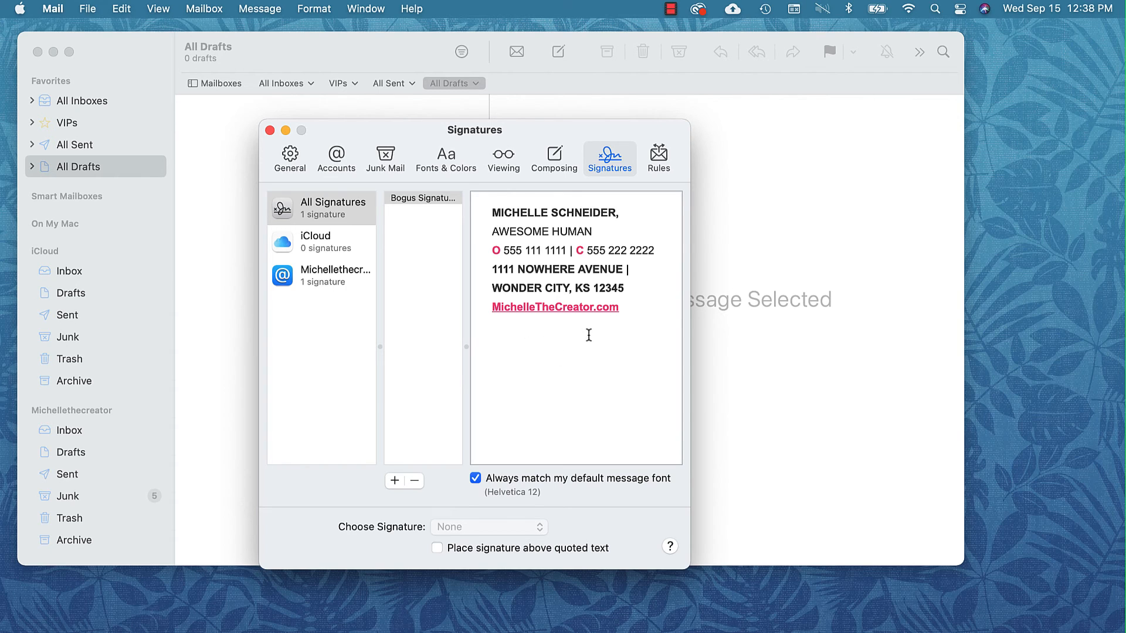
mouse_move(617, 326)
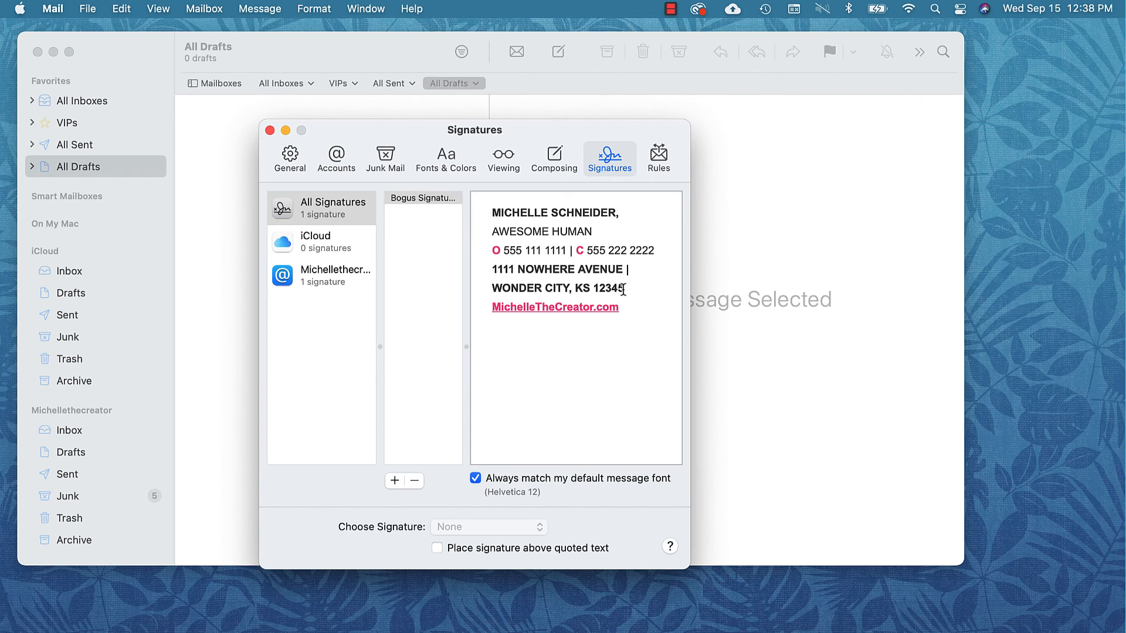
double_click(608, 289)
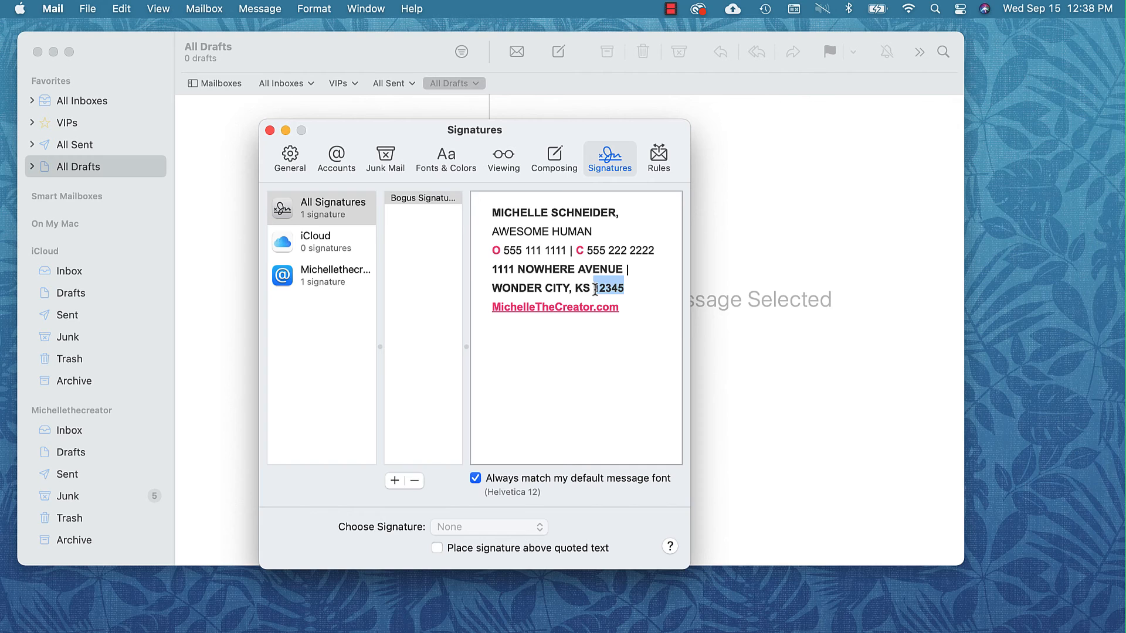
type("00000")
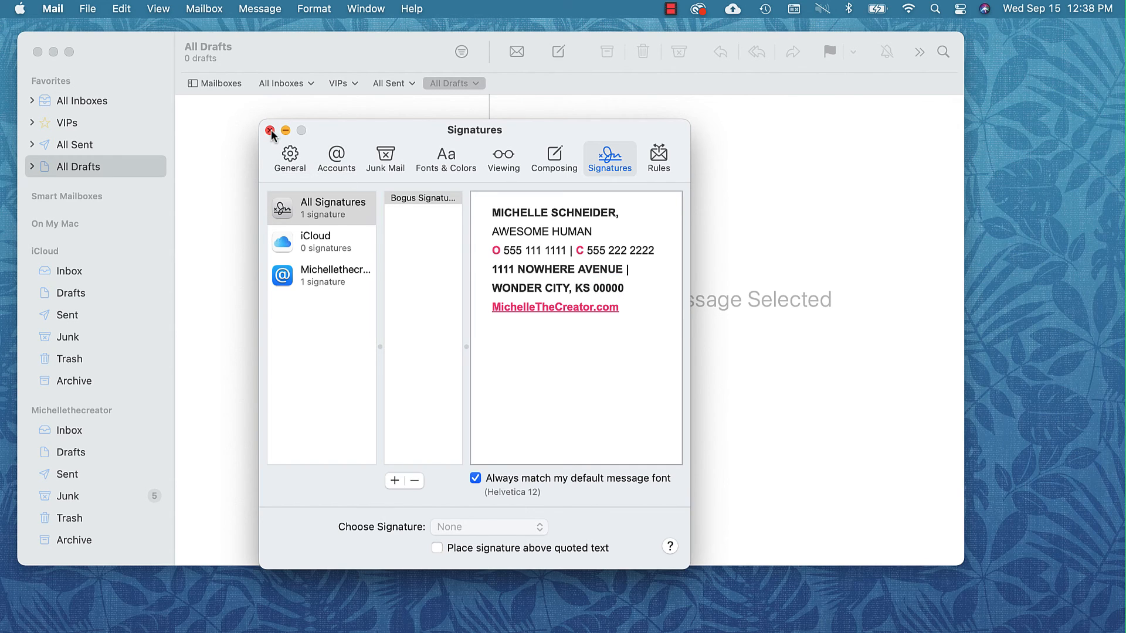
left_click(269, 131)
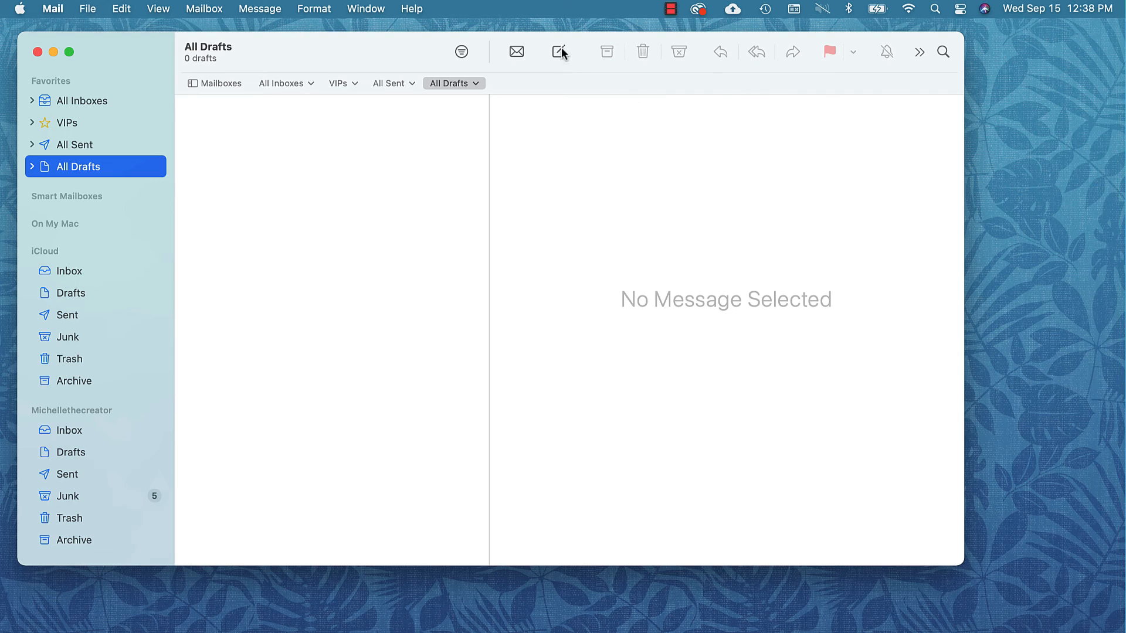
Compose new test messages showing the Bogus Signature with ZIP 00000.
left_click(558, 50)
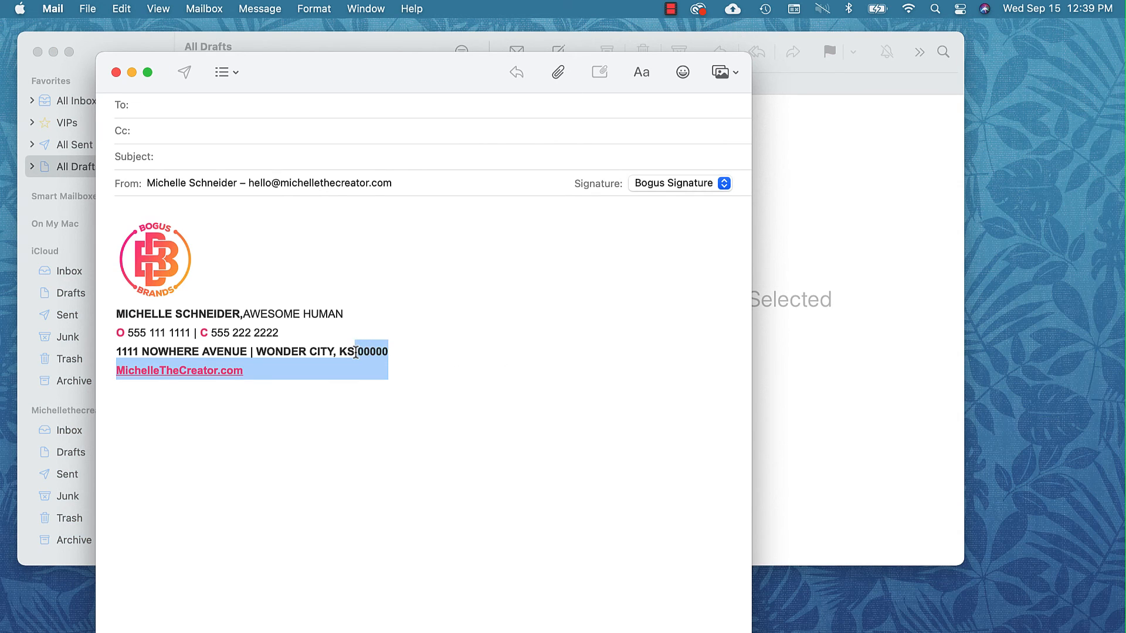
left_click(521, 350)
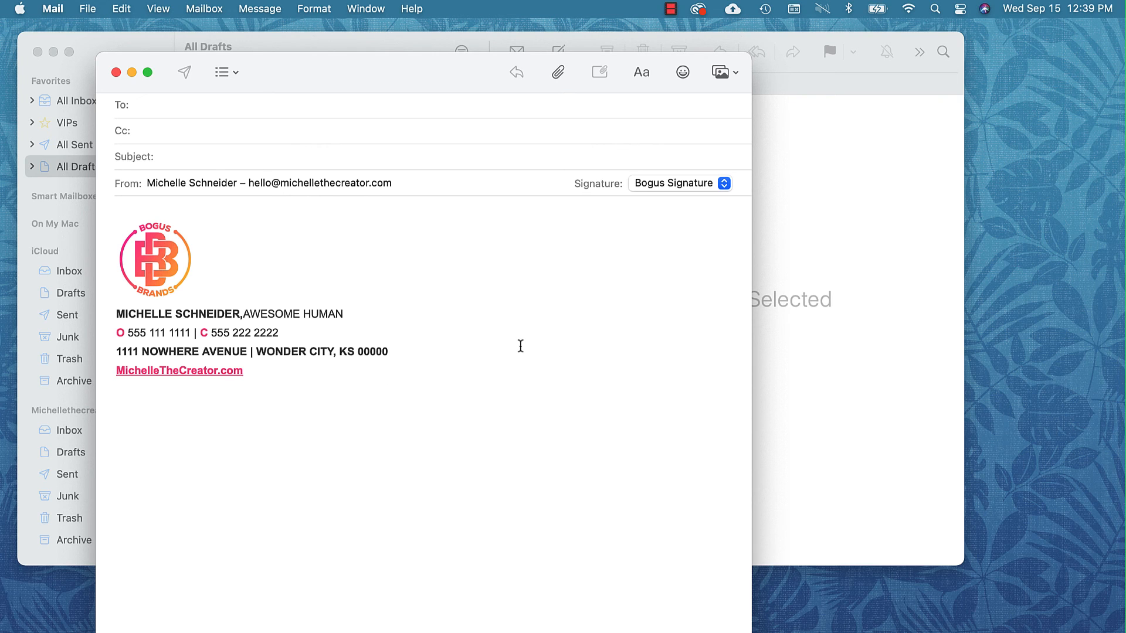
mouse_move(394, 265)
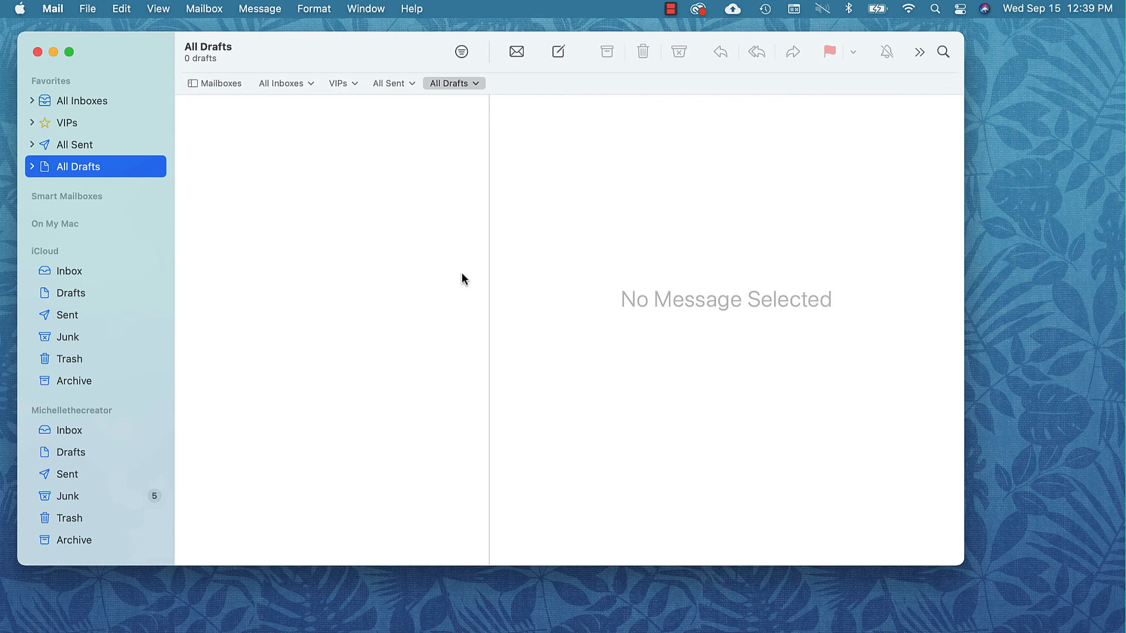
left_click(557, 51)
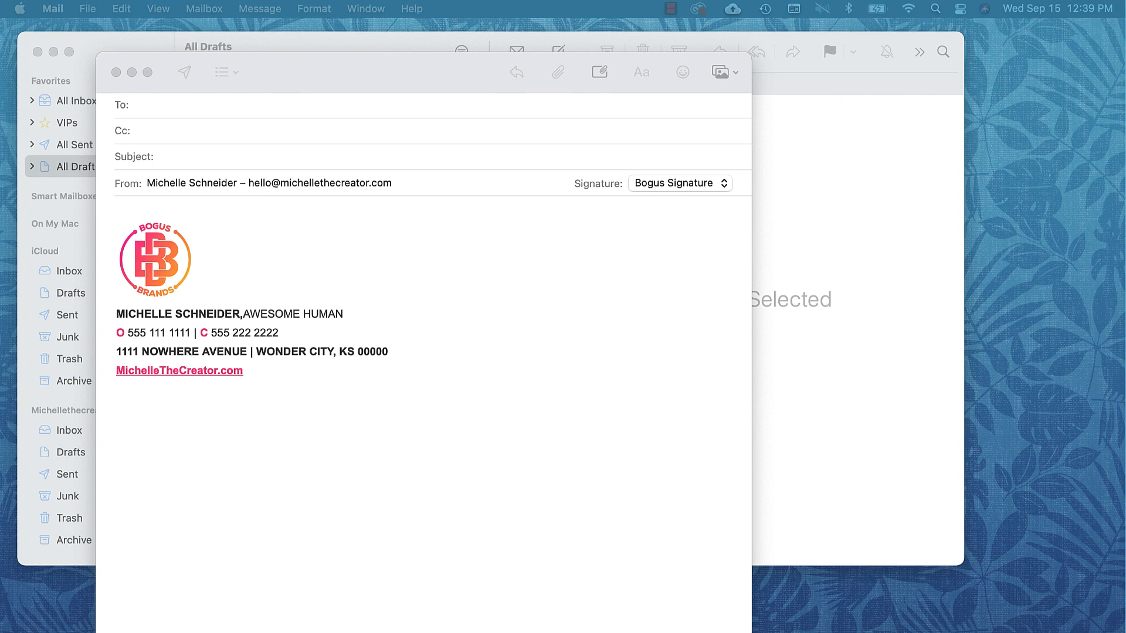